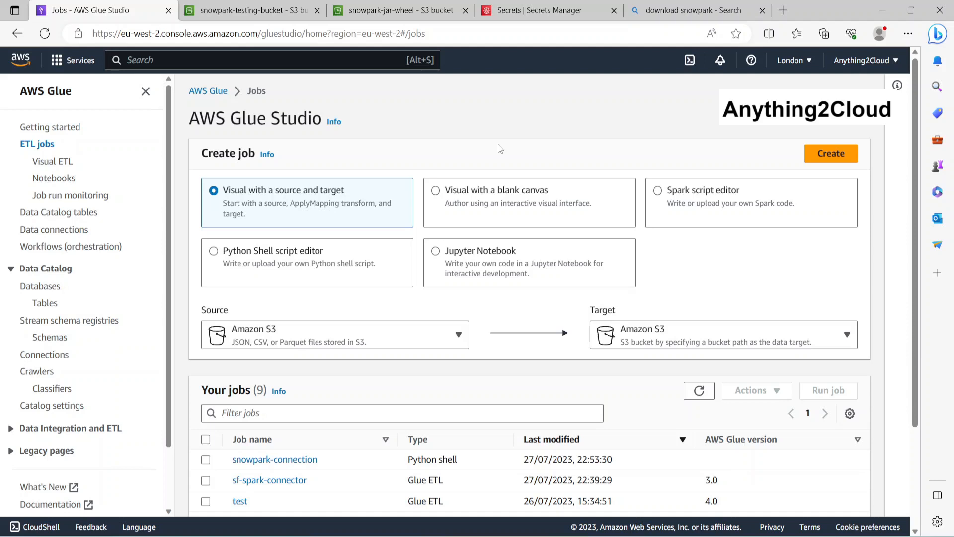
# Switch to the Bing results tab for 'download snowpark' and select the search query
pyautogui.click(694, 10)
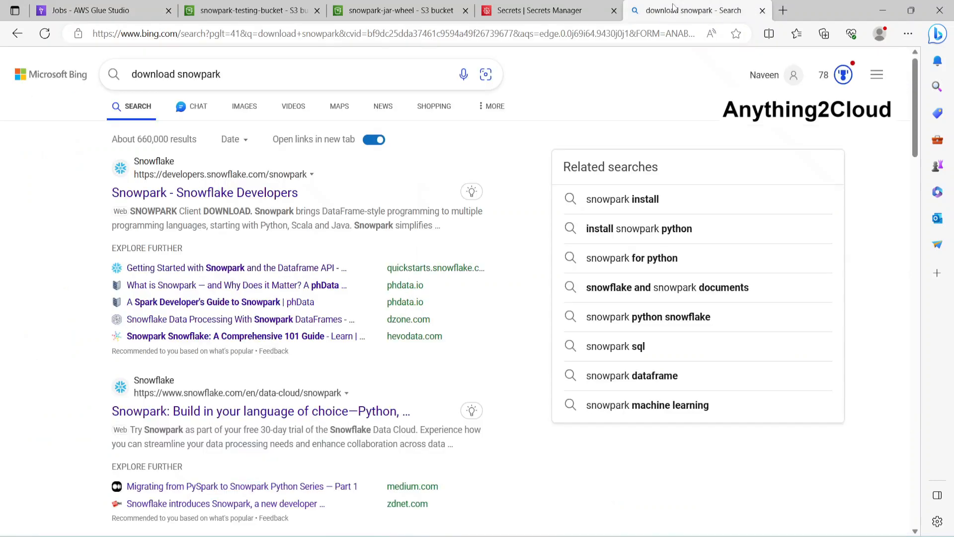
pyautogui.click(261, 73)
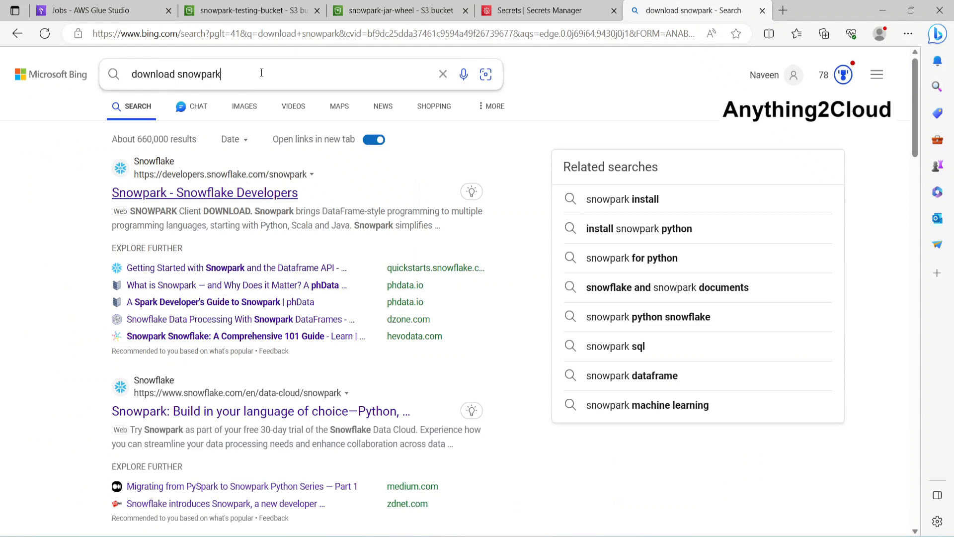
pyautogui.click(262, 73)
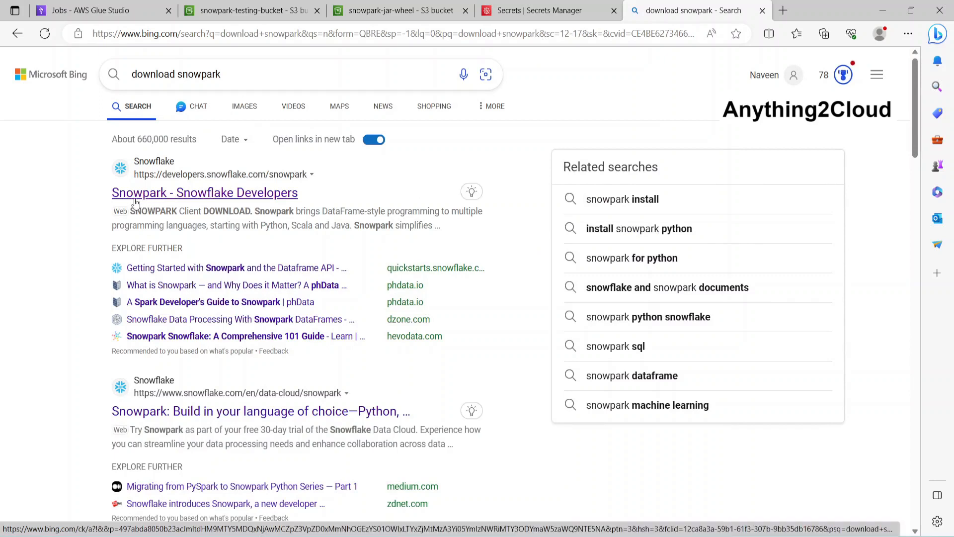
pyautogui.moveTo(237, 196)
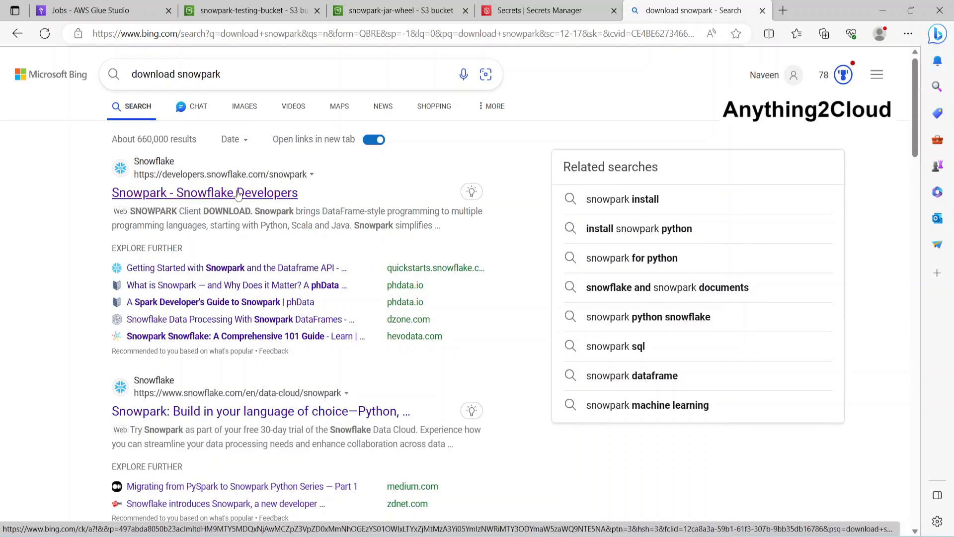
# Open the Snowpark Snowflake Developers result and follow PYTHON (INSTALL USING PIP) to PyPI
pyautogui.click(204, 192)
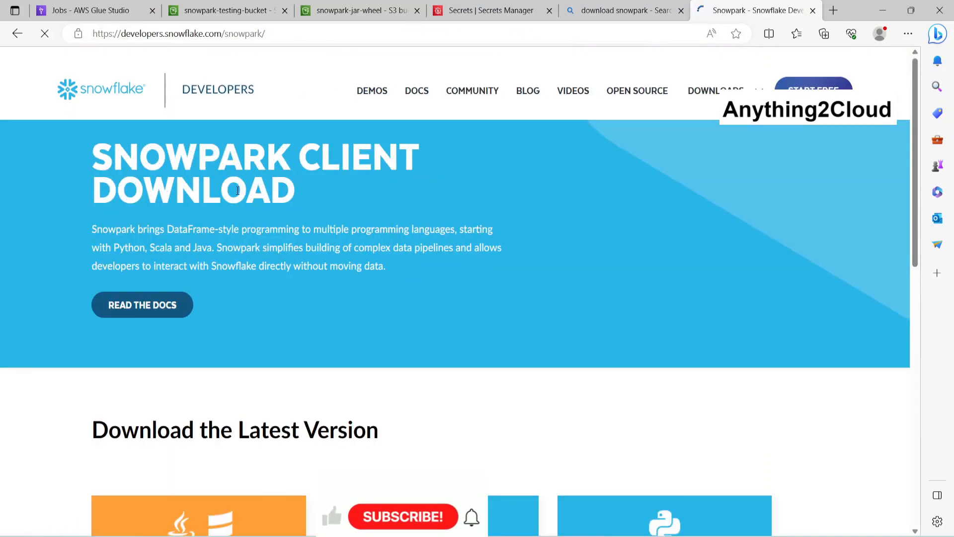
pyautogui.scroll(-3)
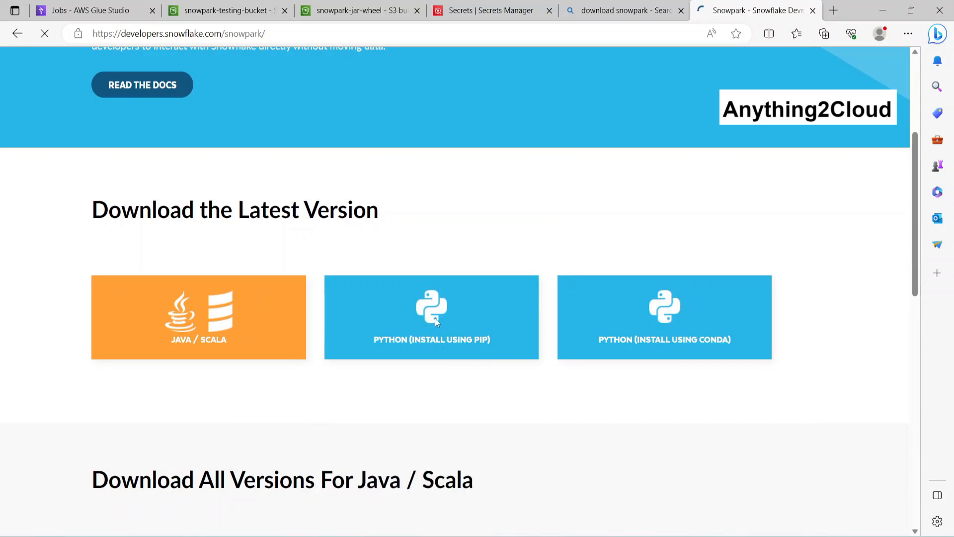
pyautogui.moveTo(431, 309)
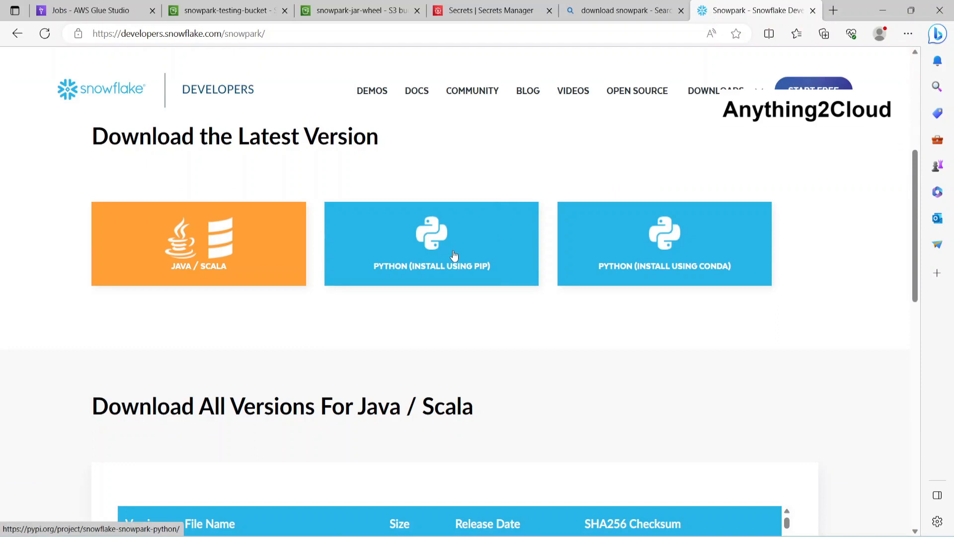
pyautogui.click(431, 244)
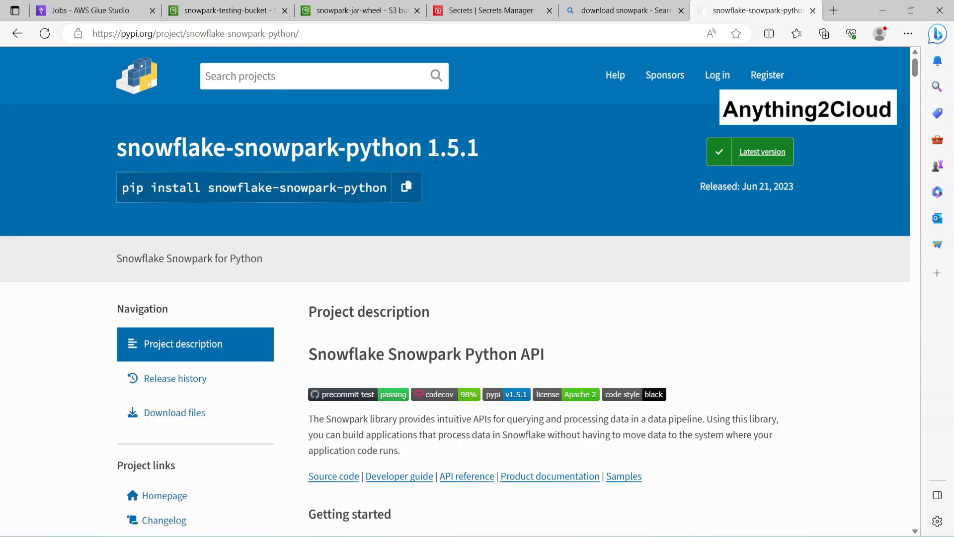
# List the snowflake-snowpark-python 1.5.1 download files, then view the snowpark-jar-wheel S3 bucket
pyautogui.scroll(-3)
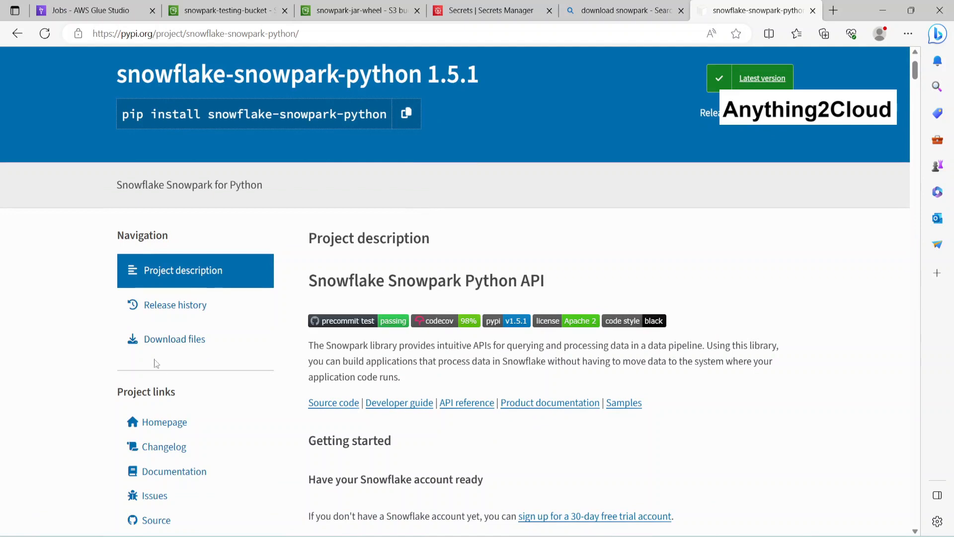
pyautogui.click(173, 339)
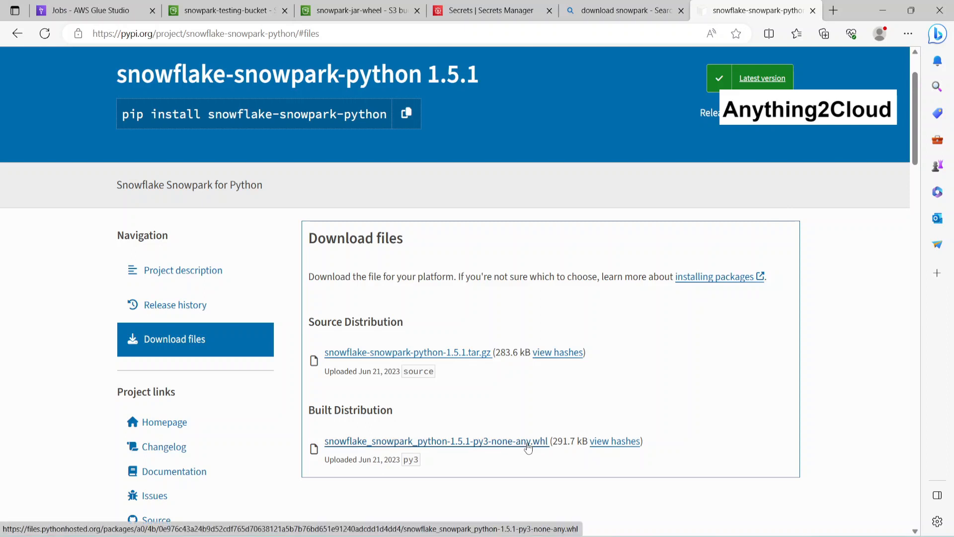
pyautogui.moveTo(526, 448)
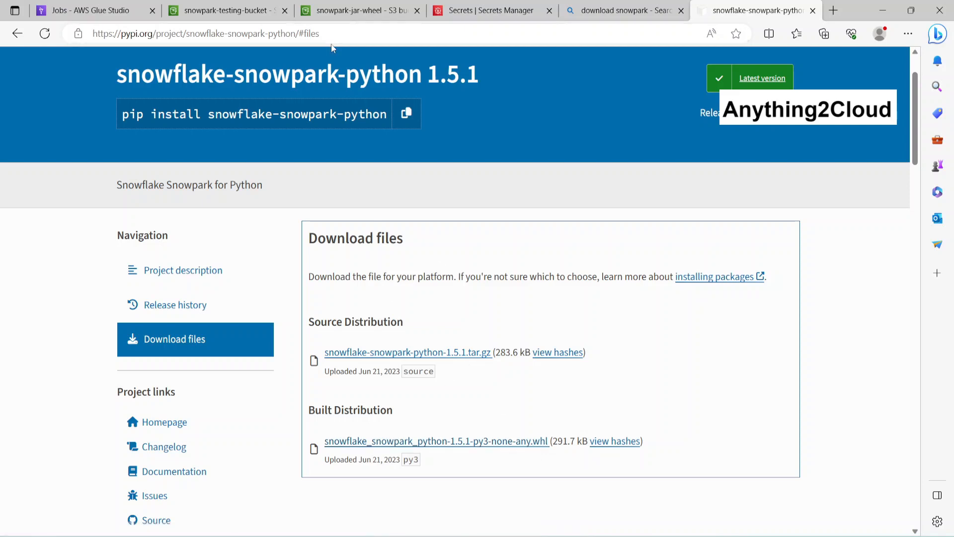
pyautogui.click(359, 10)
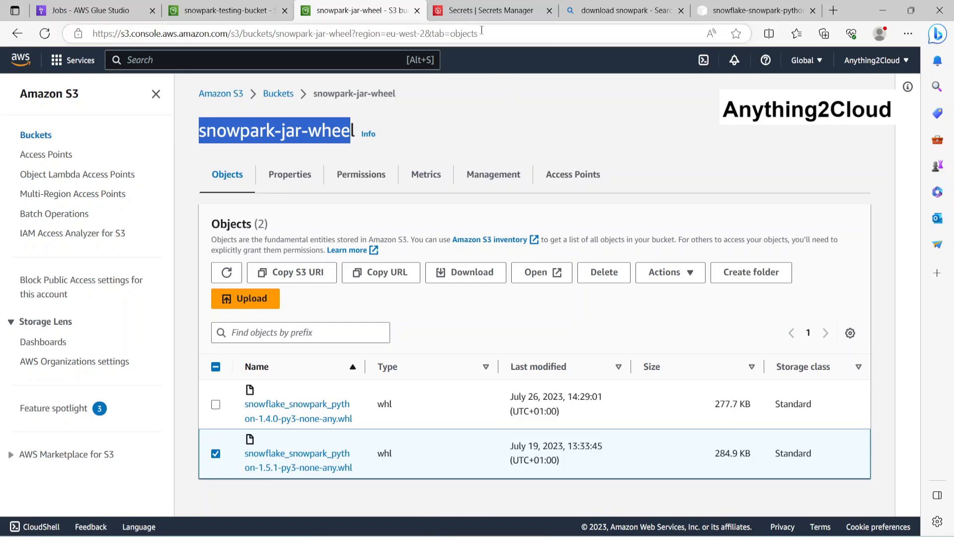
# View the Secrets Manager tab listing snowflake_login and snowflake-secrets in London
pyautogui.click(491, 11)
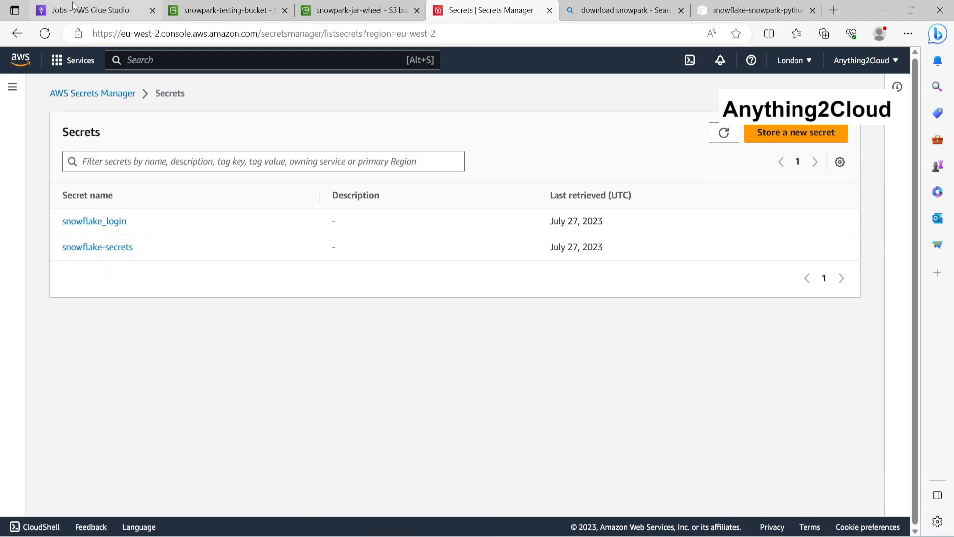
pyautogui.moveTo(88, 10)
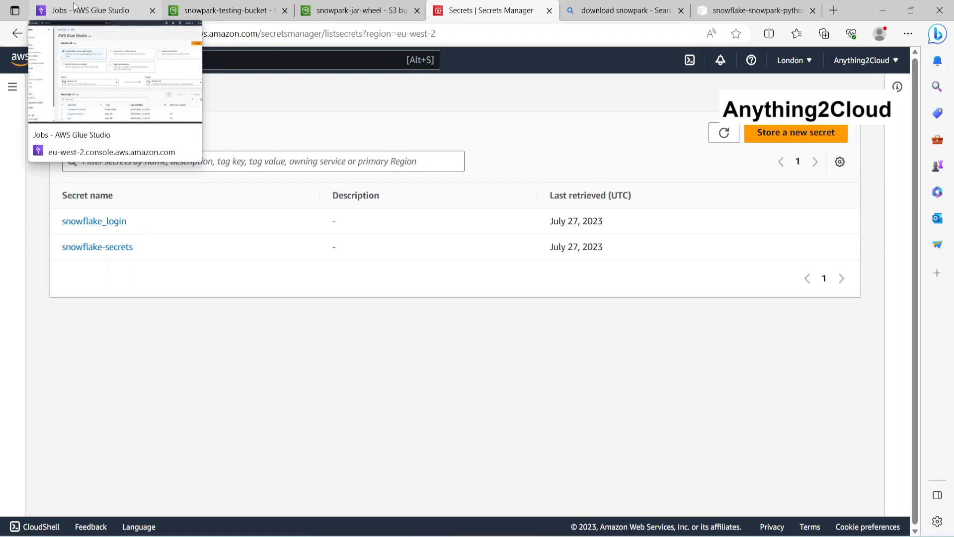
# Return to the Glue Studio jobs list showing snowpark-connection among nine jobs
pyautogui.click(91, 10)
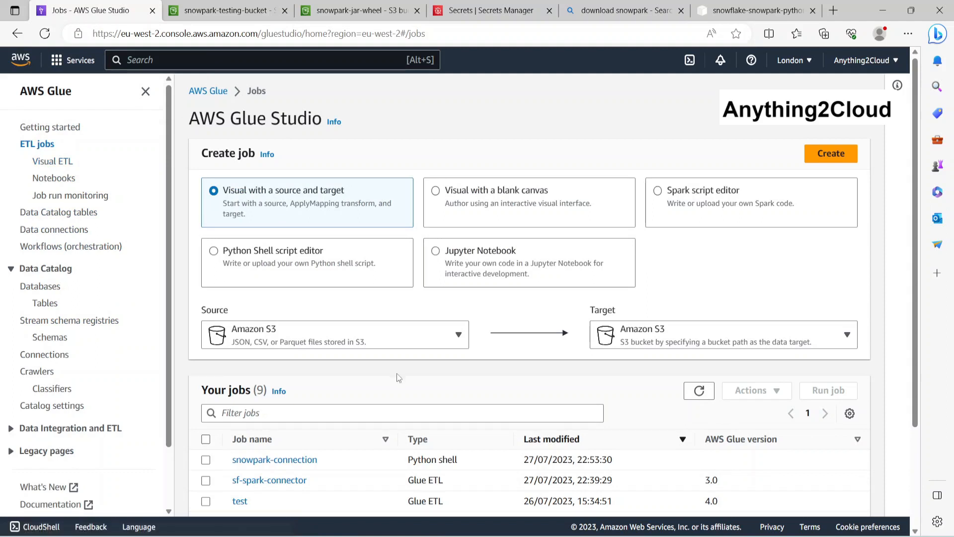
# Open the snowpark-connection script and highlight its Snowpark/boto3 imports and secret retrieval lines
pyautogui.click(274, 459)
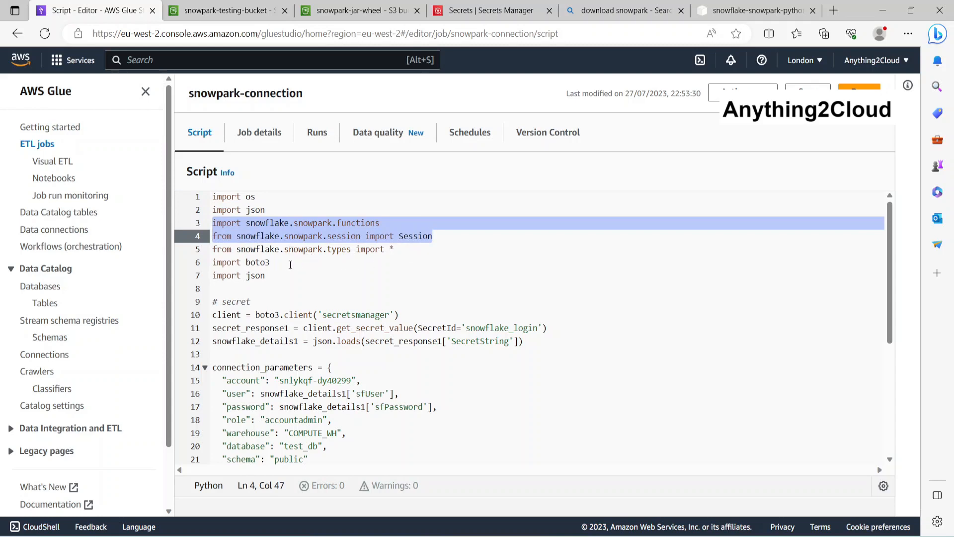
pyautogui.click(265, 275)
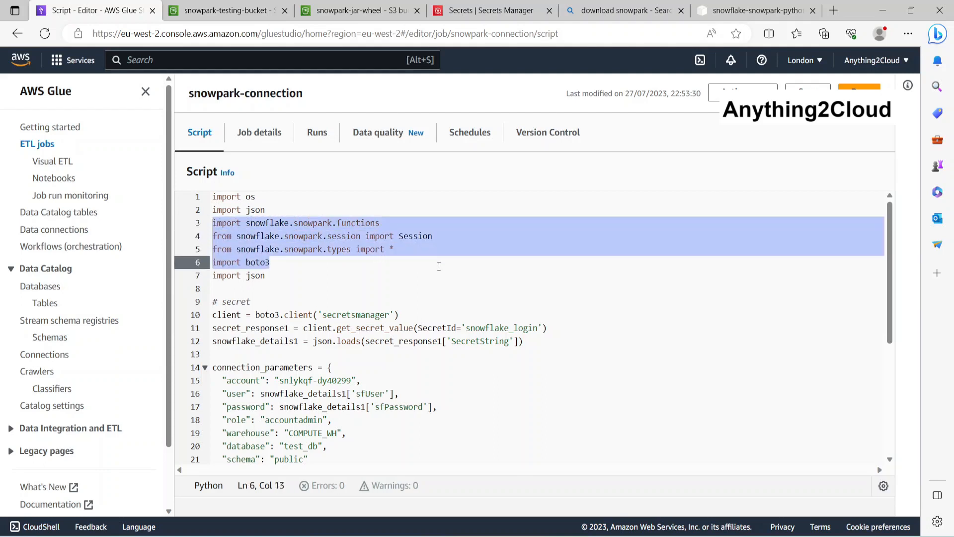
pyautogui.scroll(-3)
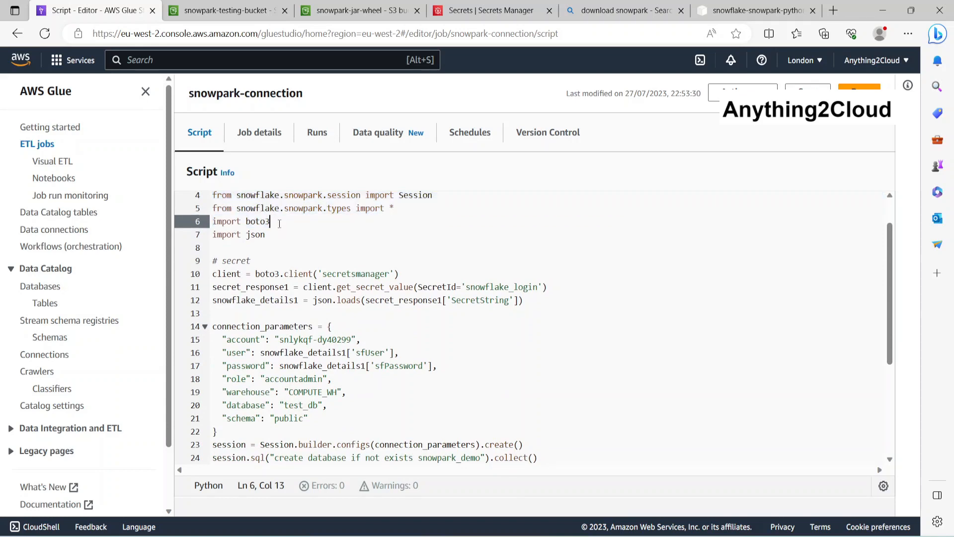
pyautogui.tripleClick(240, 220)
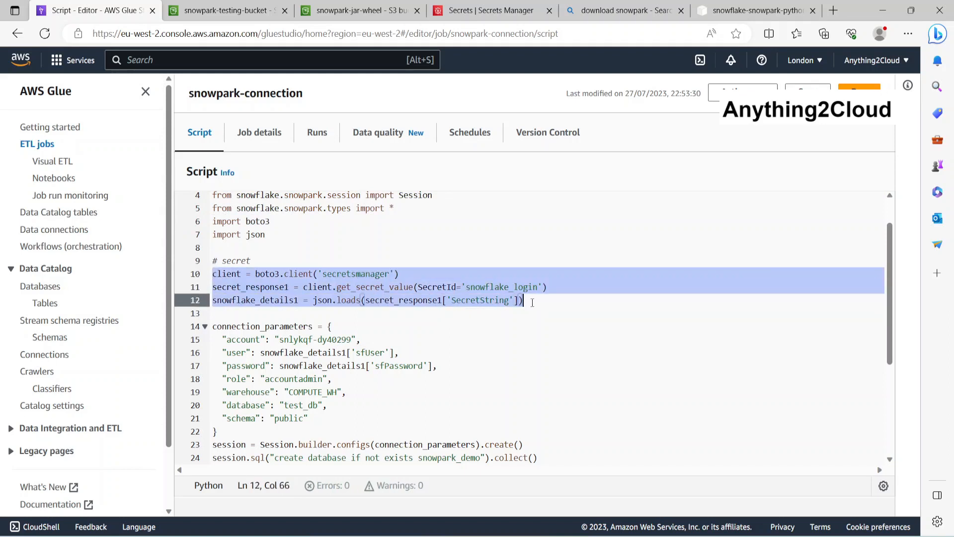
pyautogui.scroll(-3)
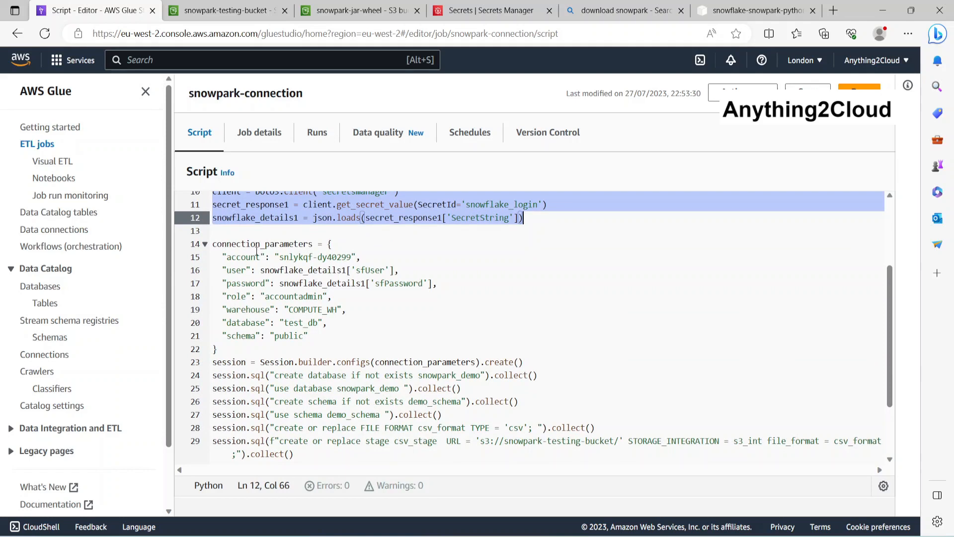
pyautogui.doubleClick(242, 256)
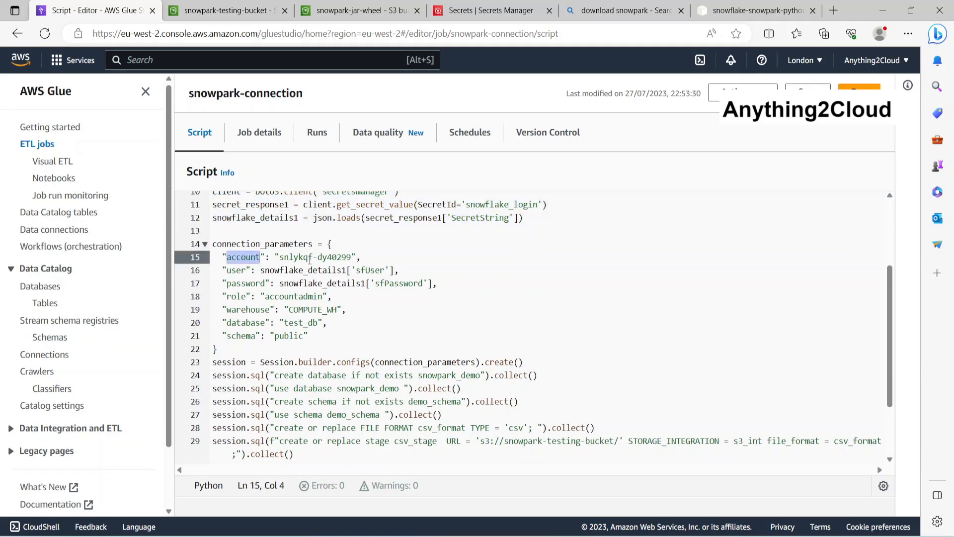
pyautogui.click(232, 269)
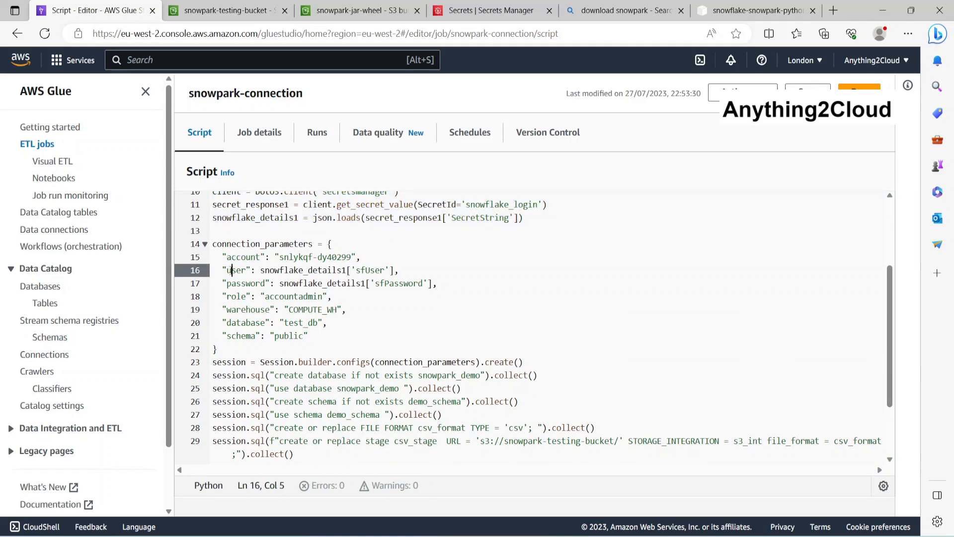
pyautogui.doubleClick(245, 283)
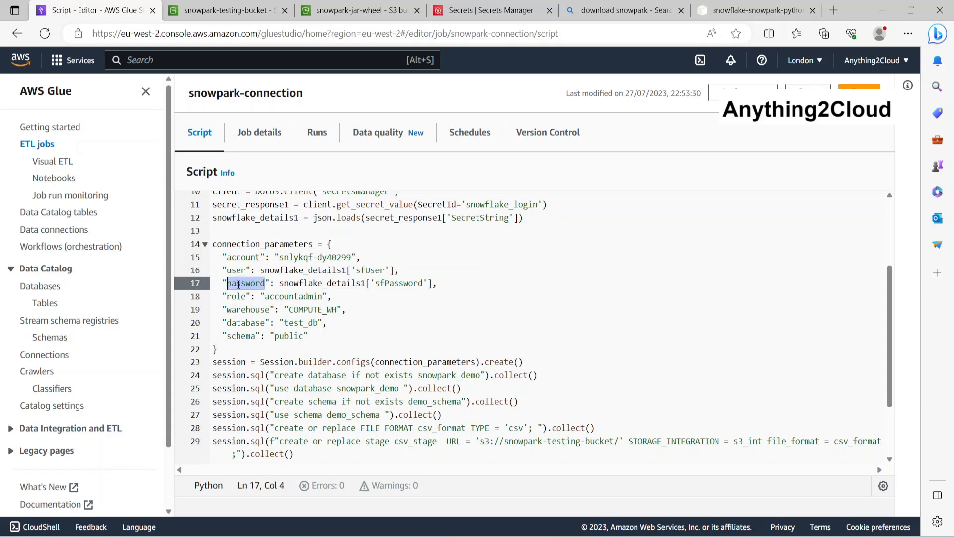
pyautogui.click(237, 309)
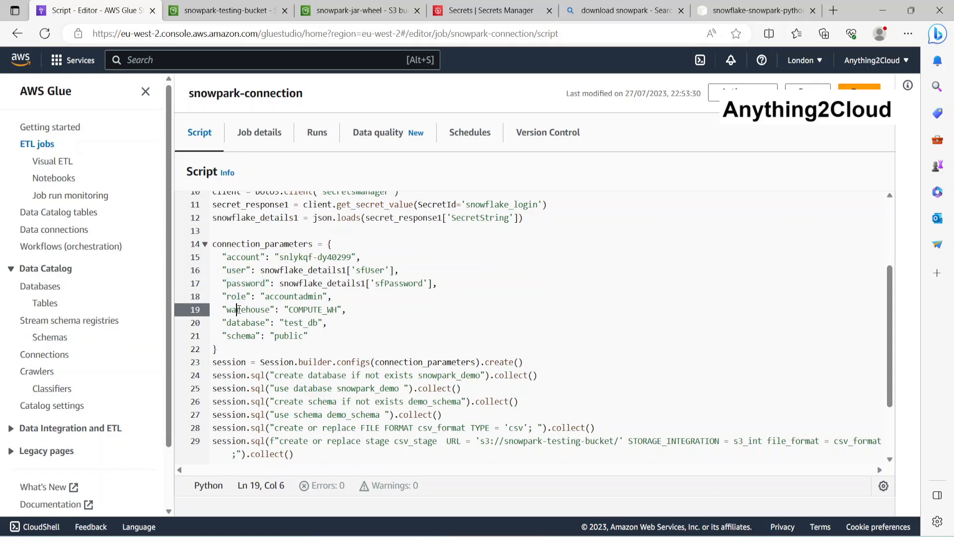
pyautogui.doubleClick(246, 322)
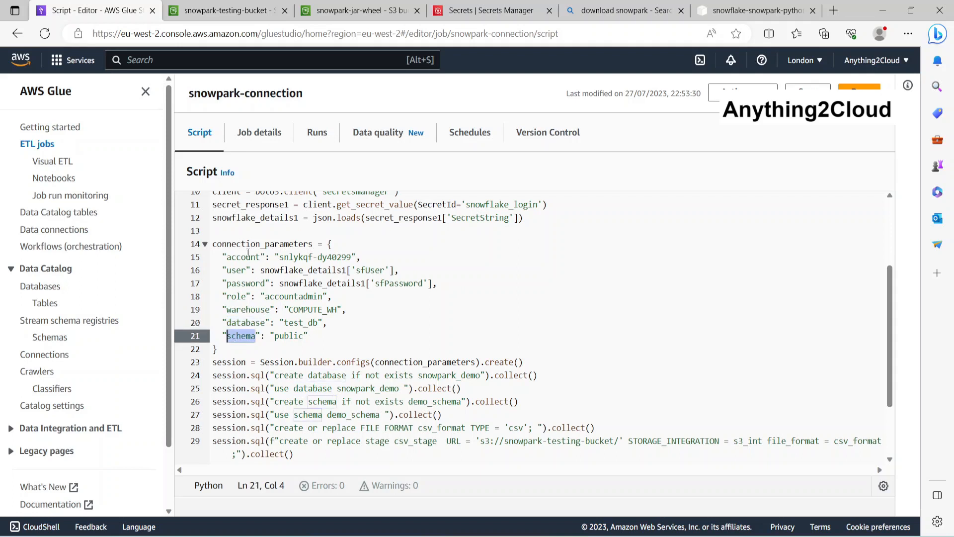
pyautogui.scroll(-3)
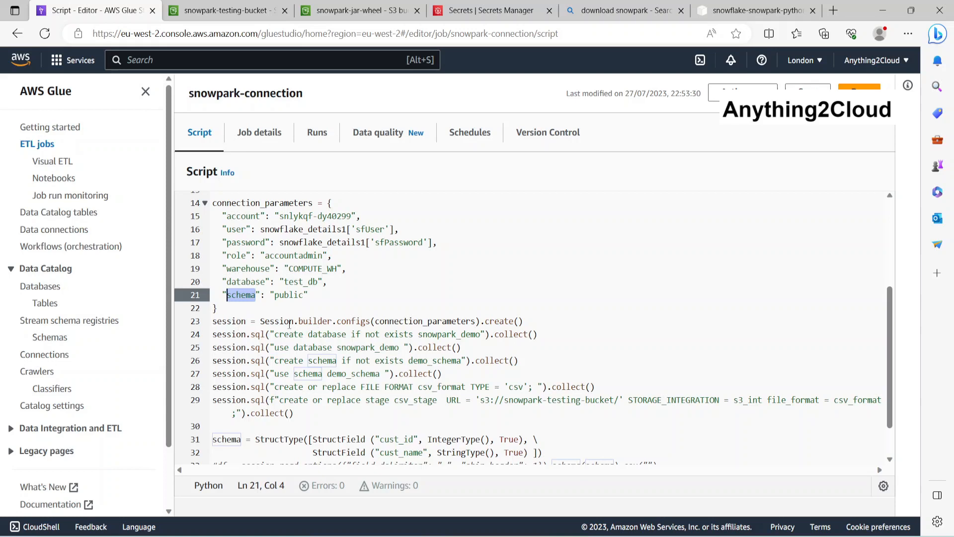
pyautogui.moveTo(365, 320)
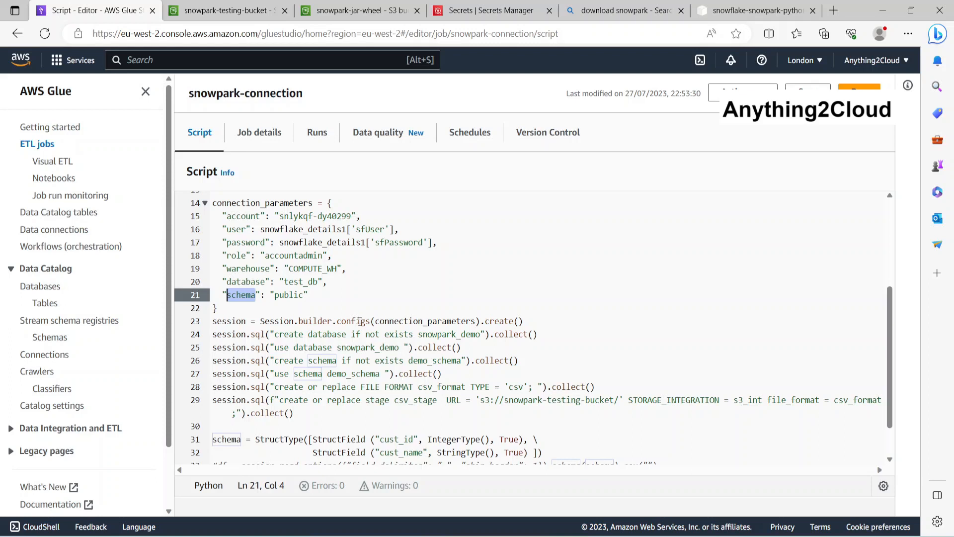
pyautogui.moveTo(284, 331)
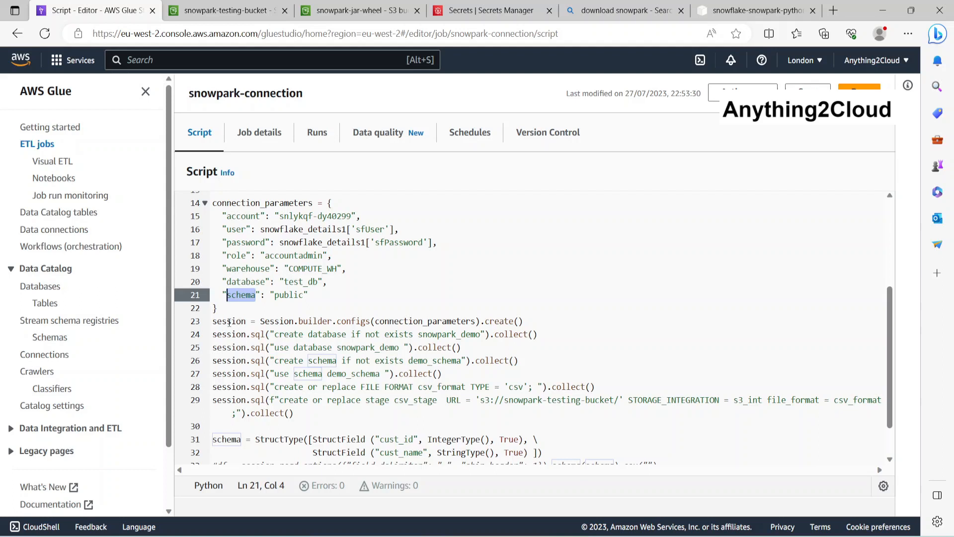
pyautogui.scroll(-3)
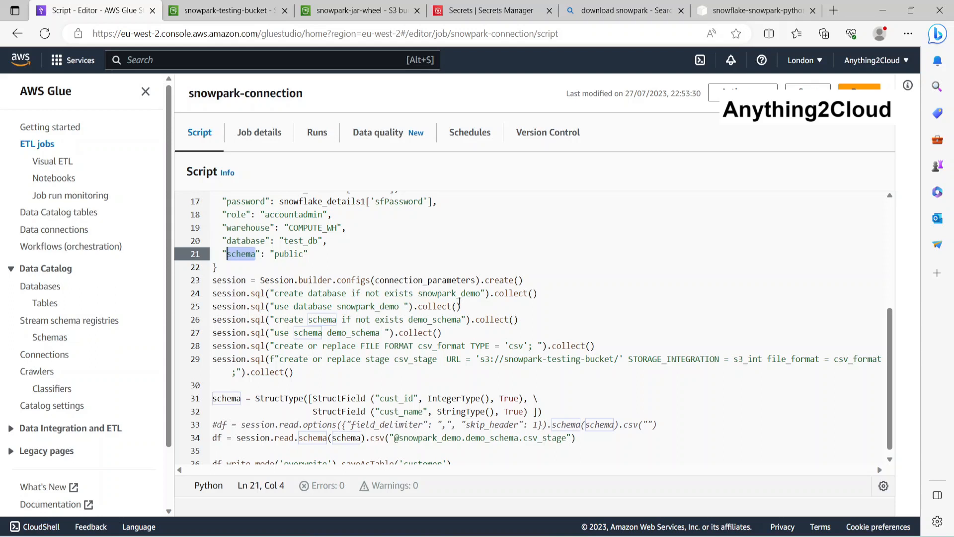
pyautogui.moveTo(282, 292)
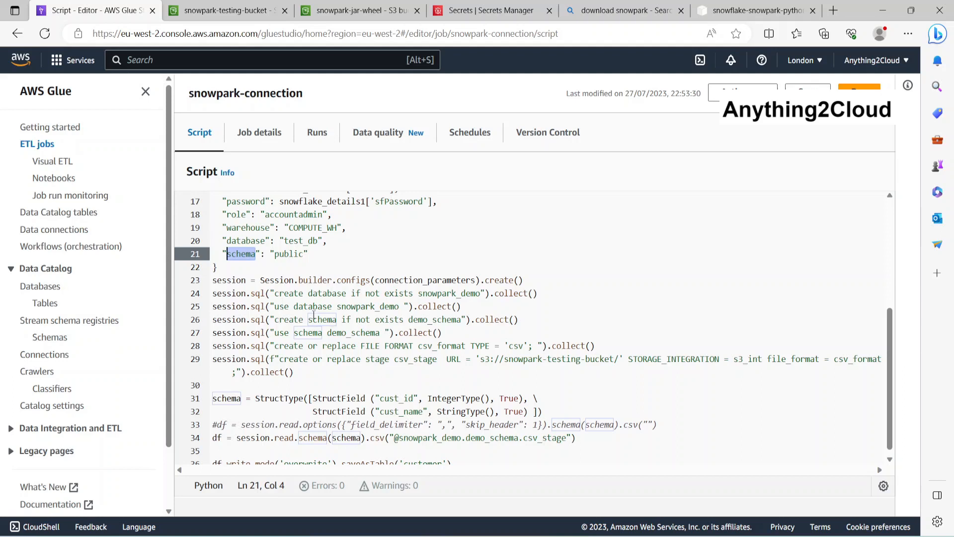
pyautogui.moveTo(363, 309)
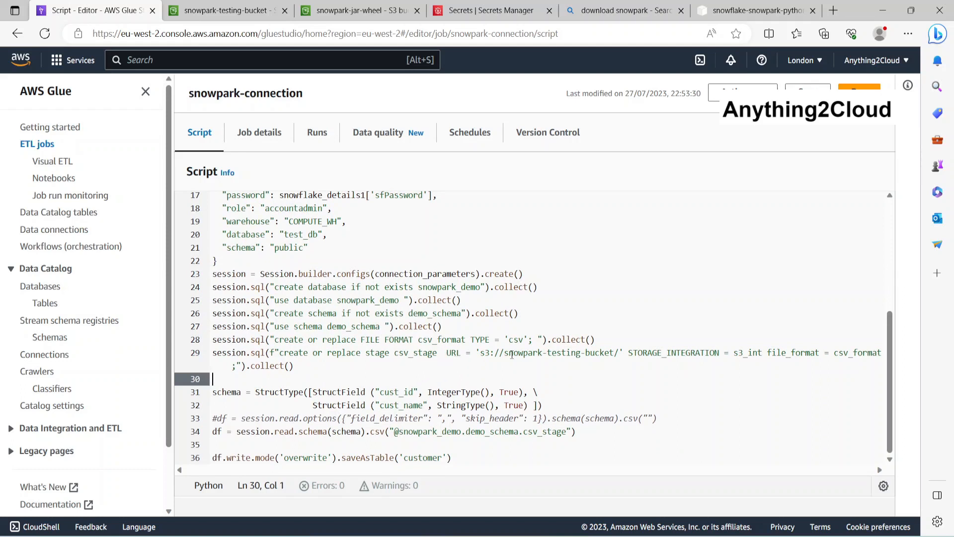
pyautogui.click(570, 358)
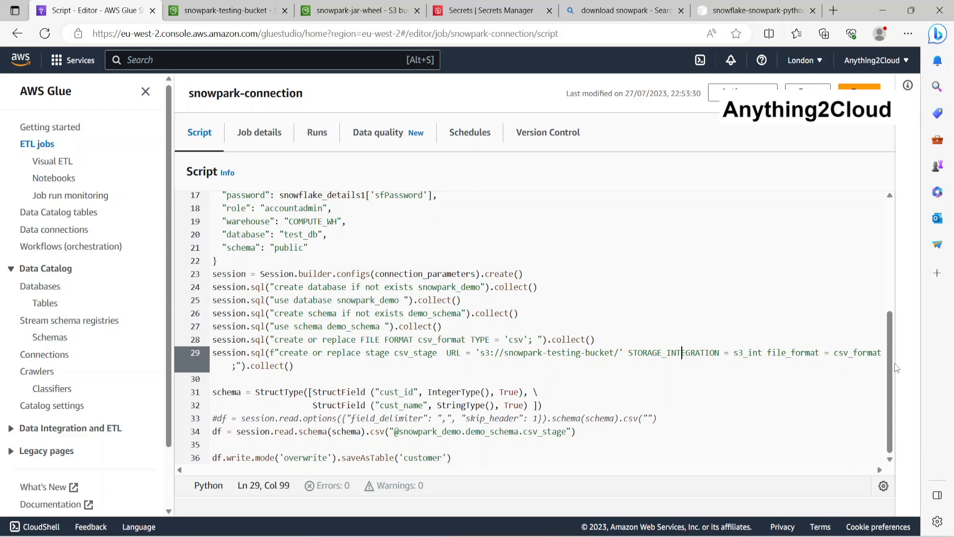
pyautogui.moveTo(244, 394)
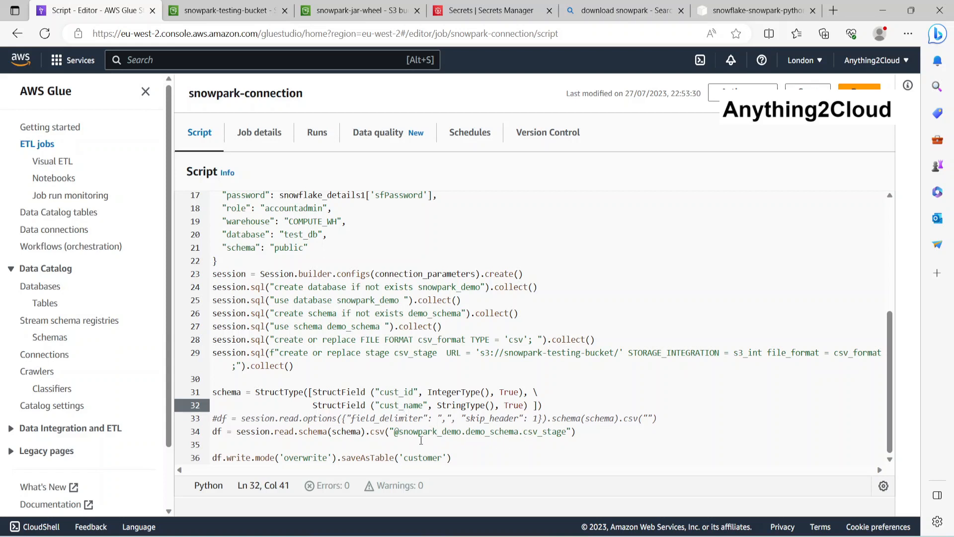
pyautogui.click(490, 430)
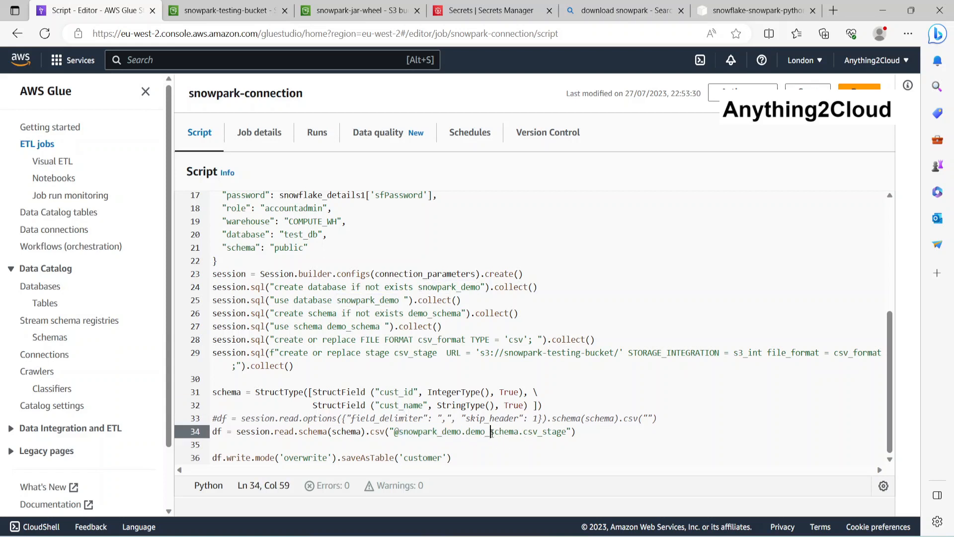
pyautogui.doubleClick(544, 430)
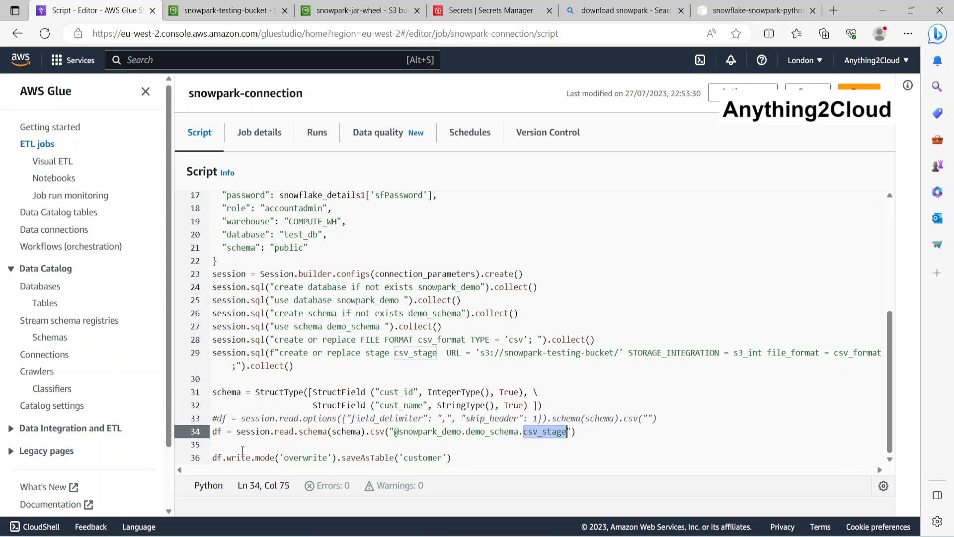
pyautogui.moveTo(376, 471)
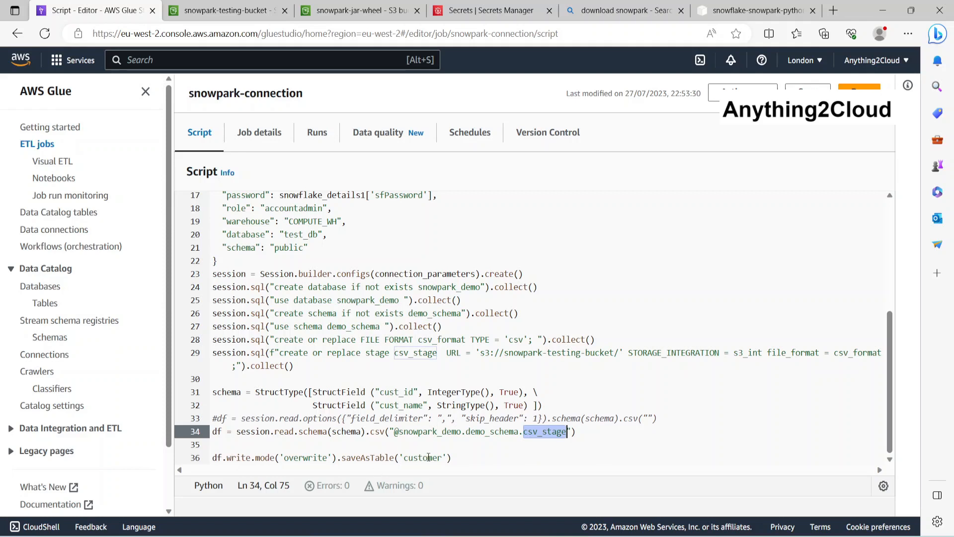
pyautogui.doubleClick(422, 458)
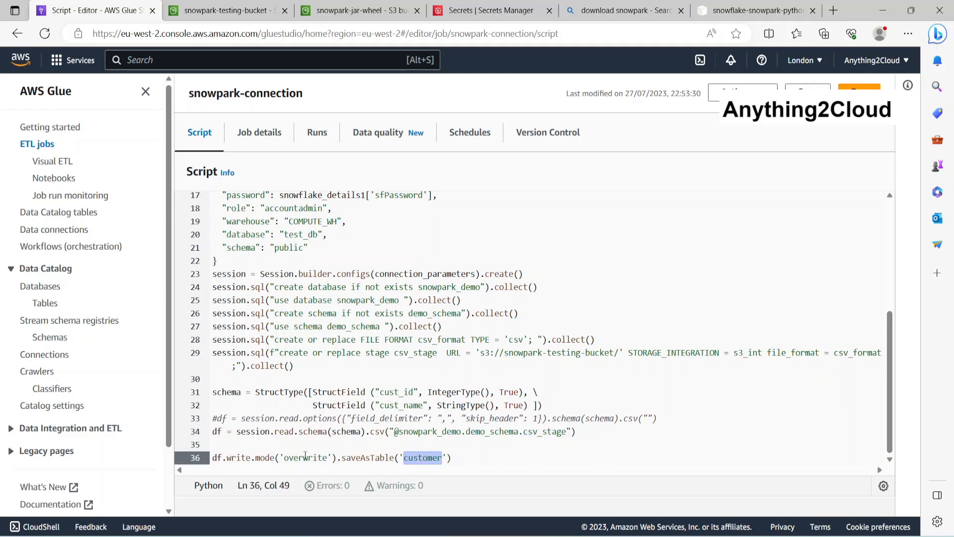
pyautogui.doubleClick(306, 458)
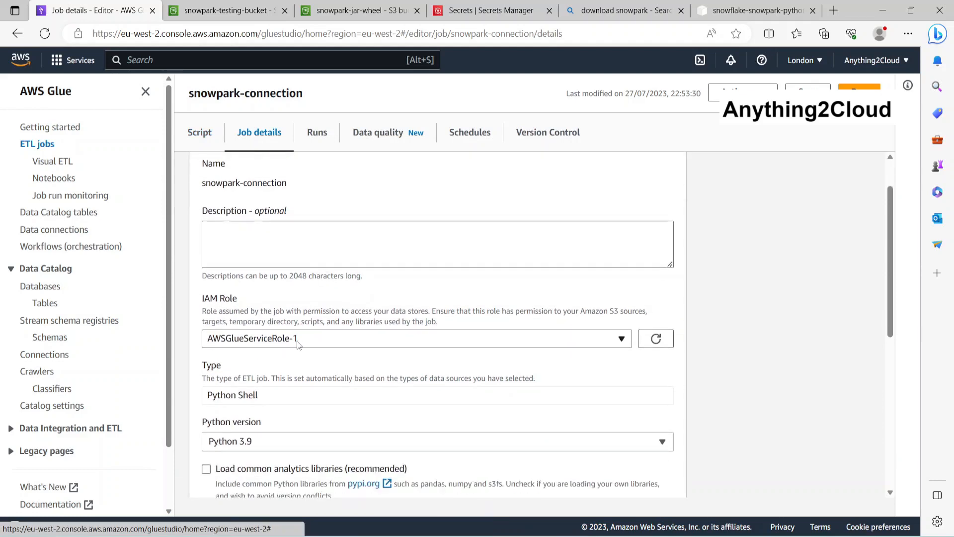
# Scroll through the job's IAM role, type, advanced properties and Python library path
pyautogui.scroll(-3)
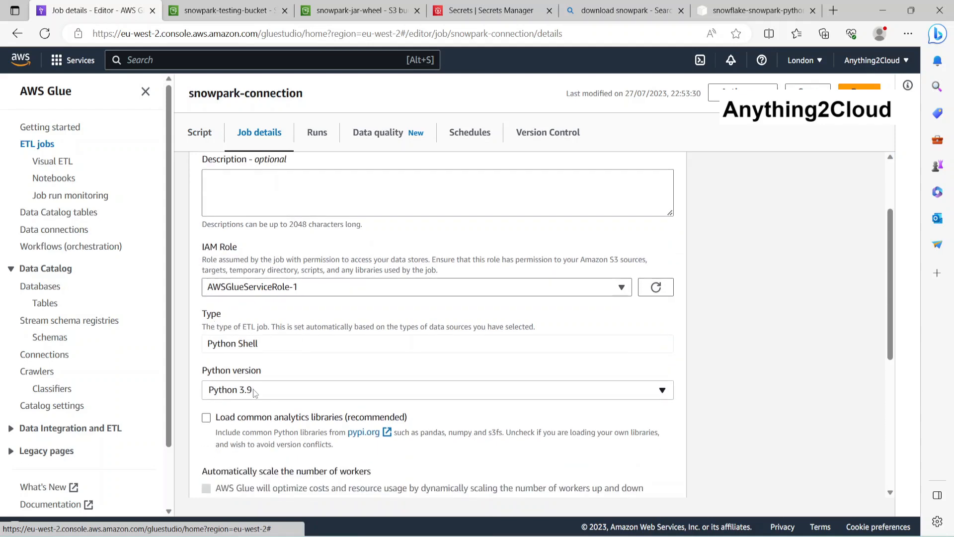
pyautogui.scroll(-3)
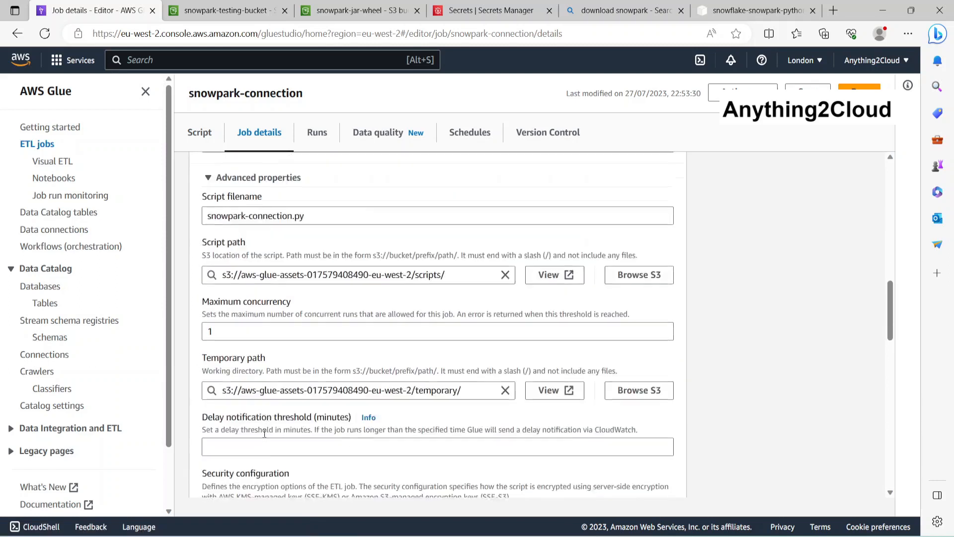
pyautogui.scroll(-3)
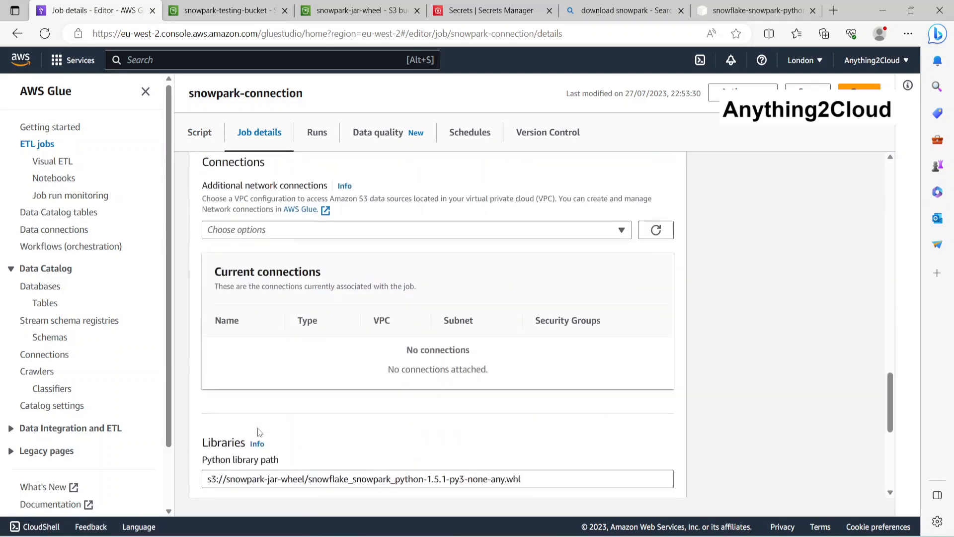
pyautogui.scroll(-3)
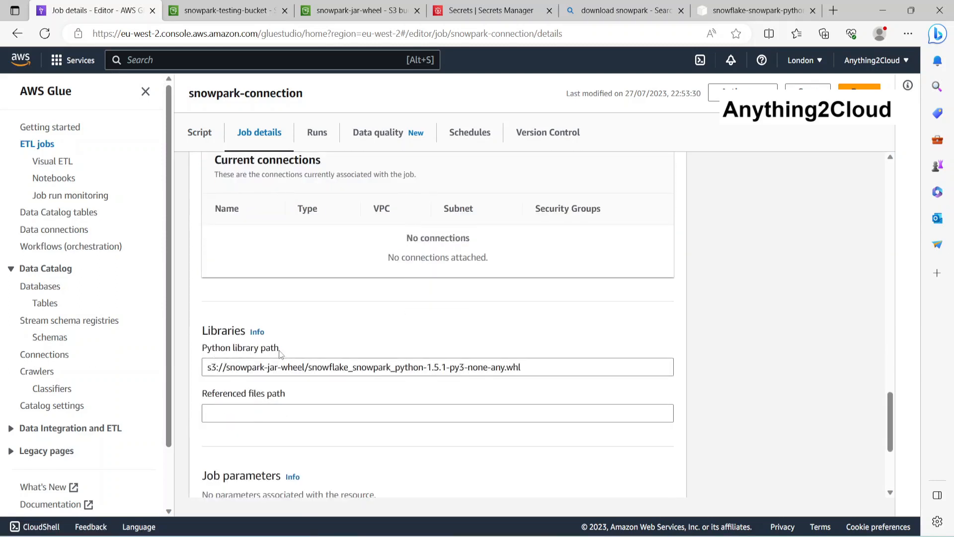
pyautogui.moveTo(213, 113)
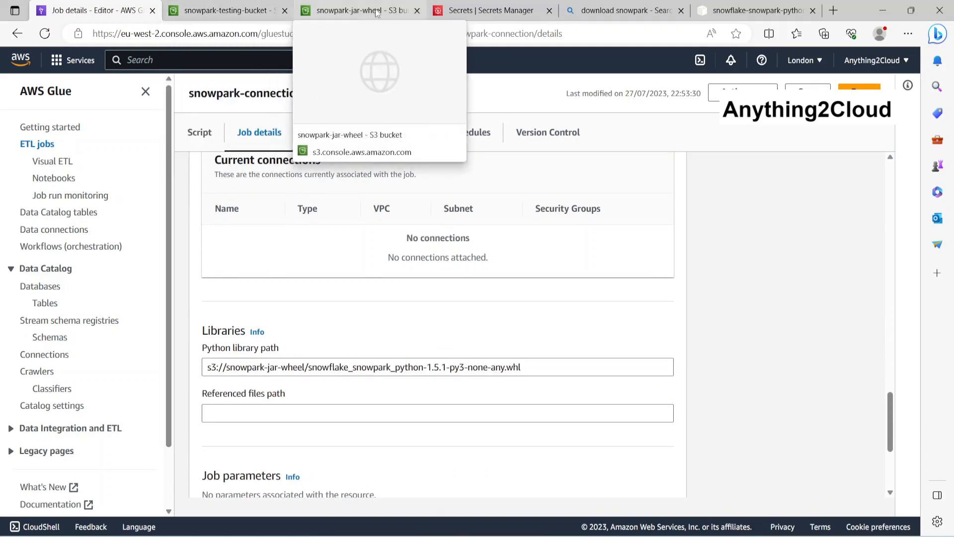
# Confirm the 1.5.1 wheel in the snowpark-jar-wheel bucket, then return to the job
pyautogui.click(359, 11)
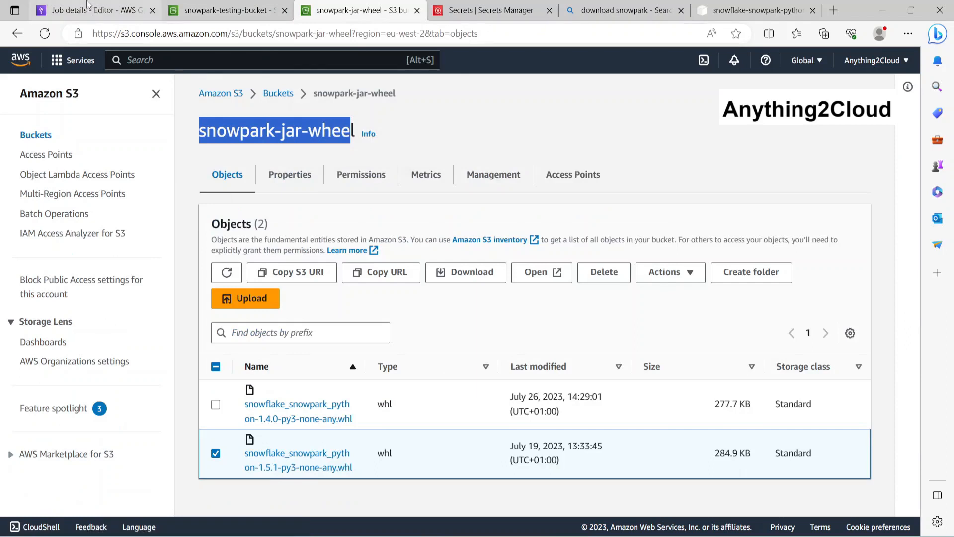
pyautogui.click(92, 11)
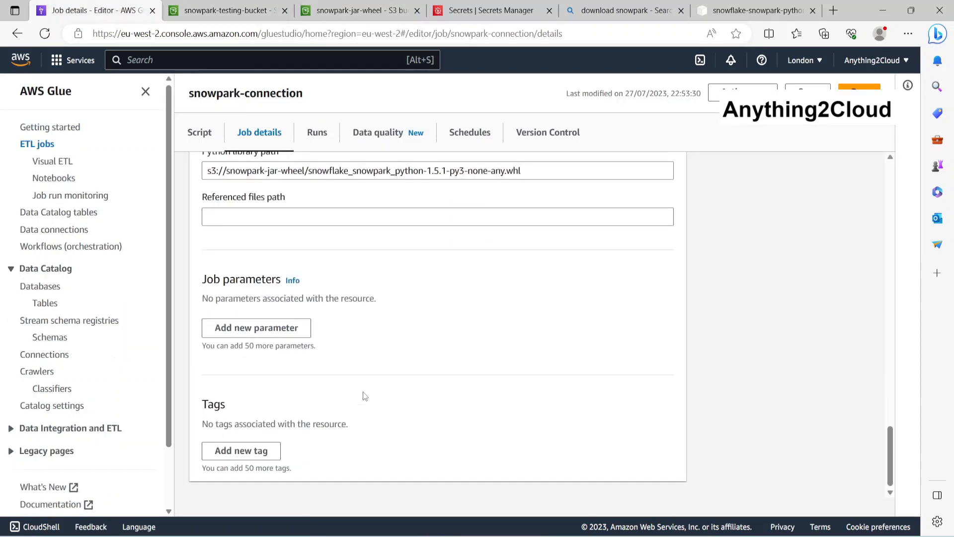
pyautogui.scroll(3)
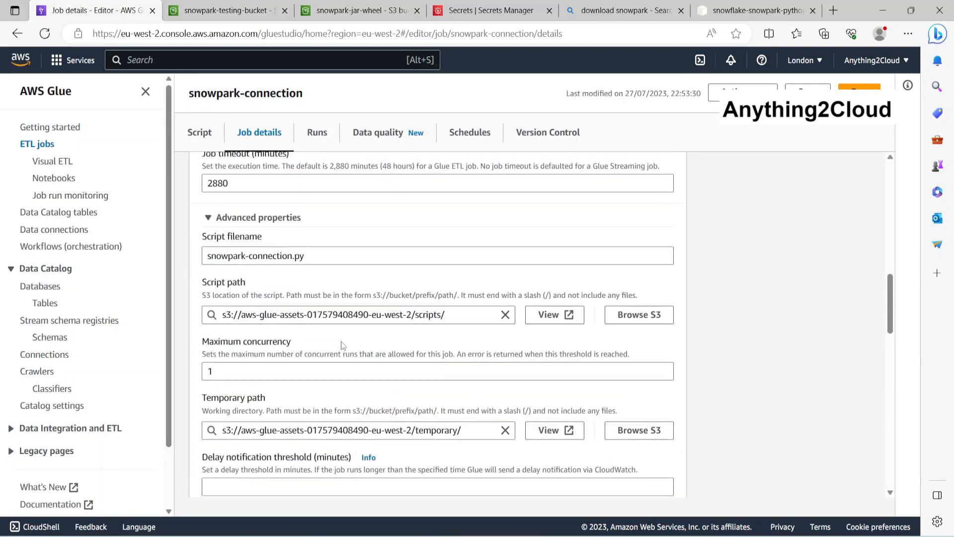
pyautogui.click(199, 132)
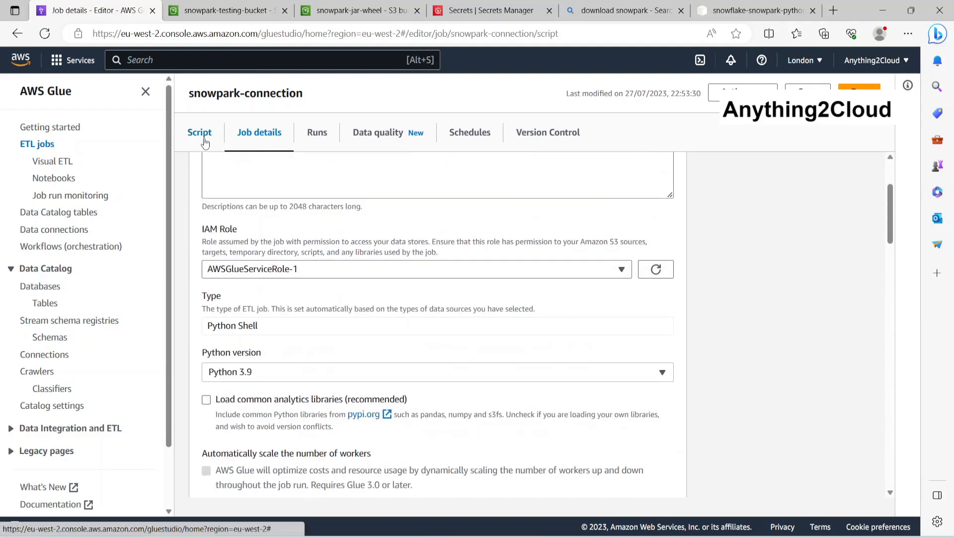
# Show the Script tab and highlight the snowpark_demo database name on line 25
pyautogui.click(199, 132)
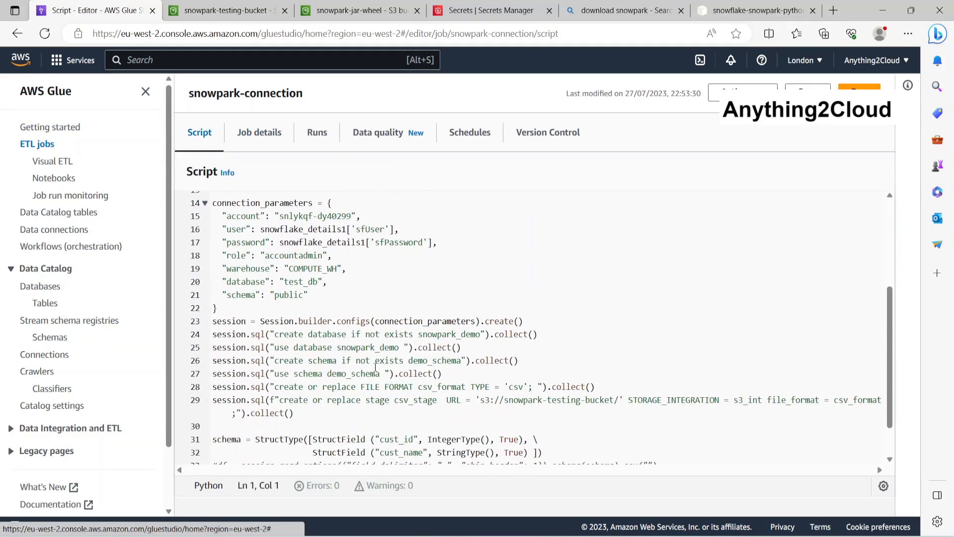
pyautogui.scroll(-3)
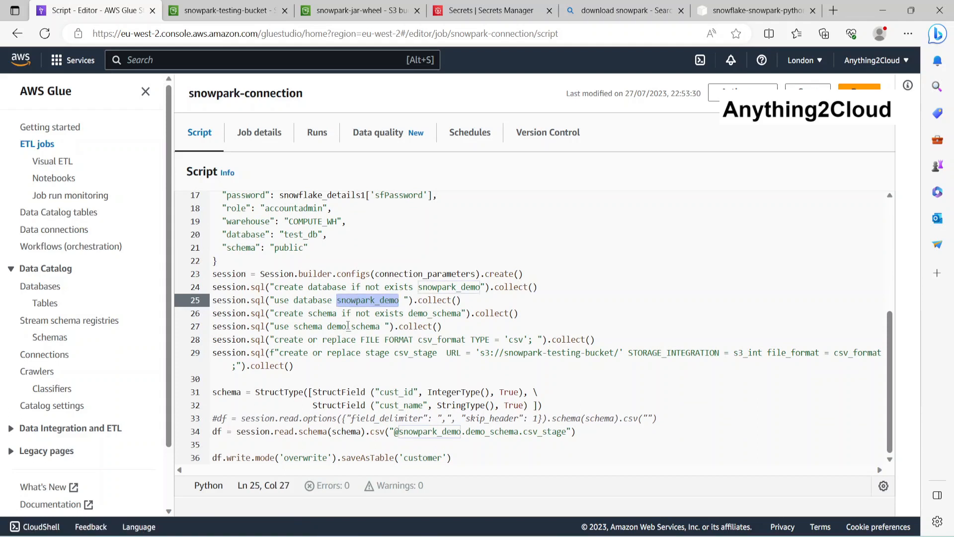
pyautogui.doubleClick(351, 325)
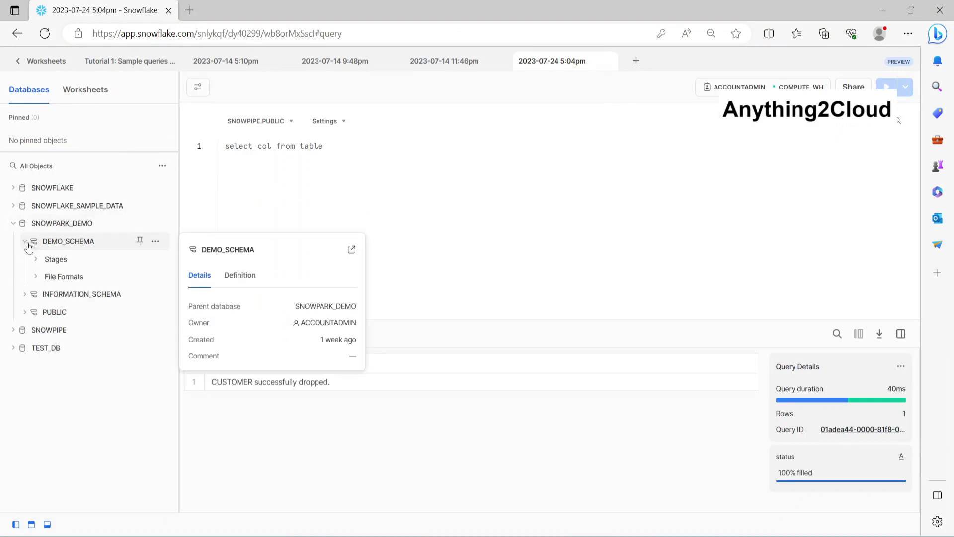
pyautogui.moveTo(41, 274)
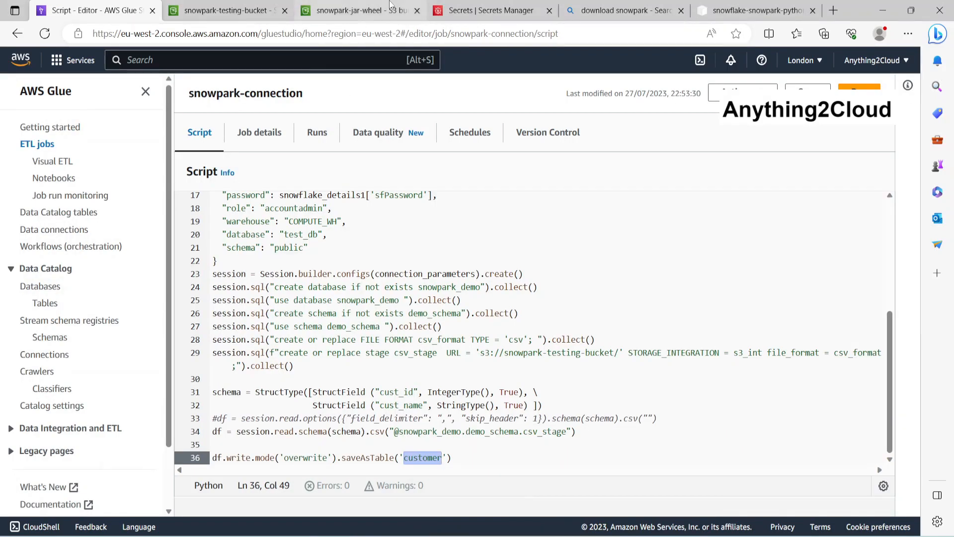
# Open the IAM service console by searching 'iam' from the Secrets Manager tab
pyautogui.click(487, 10)
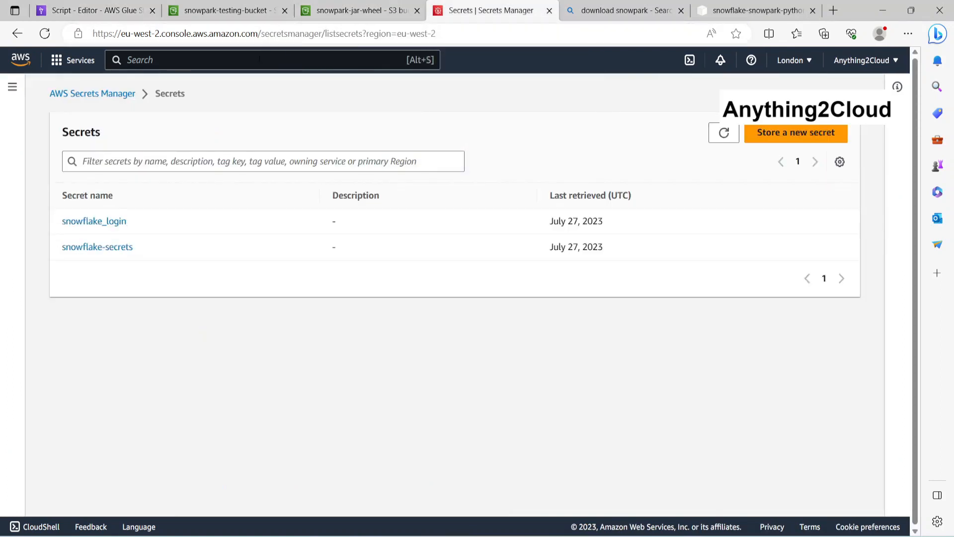
pyautogui.write('iam')
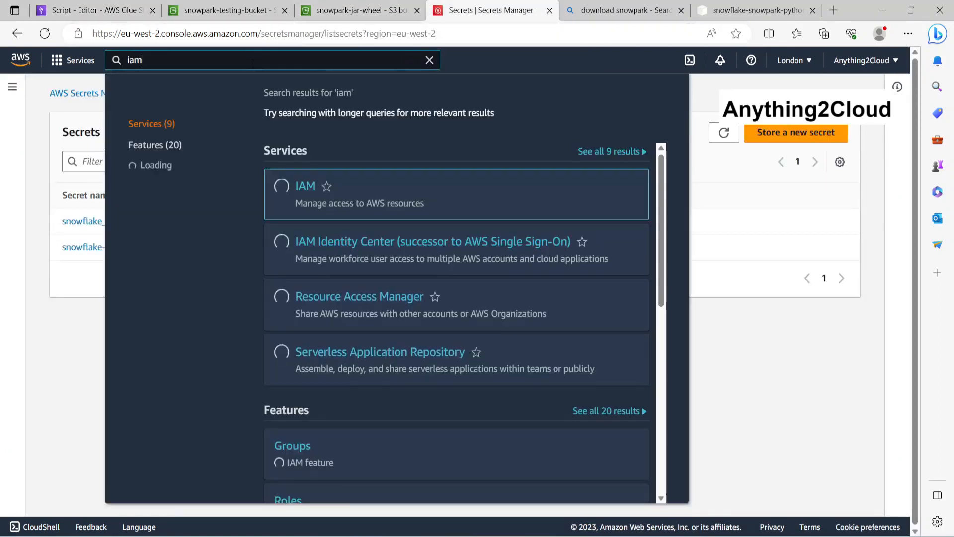
pyautogui.click(305, 186)
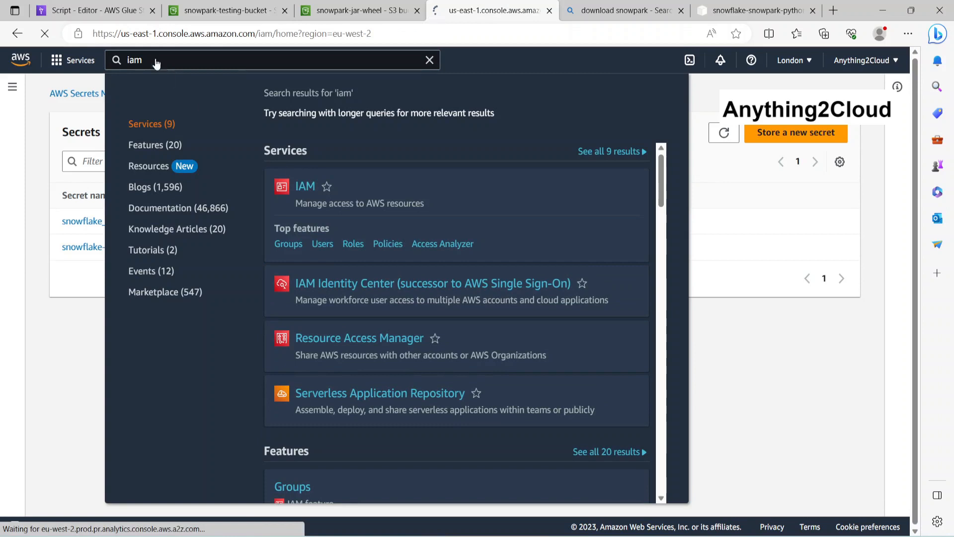
# Check the job's IAM role AWSGlueServiceRole-1 on Job details, then return to IAM
pyautogui.click(94, 10)
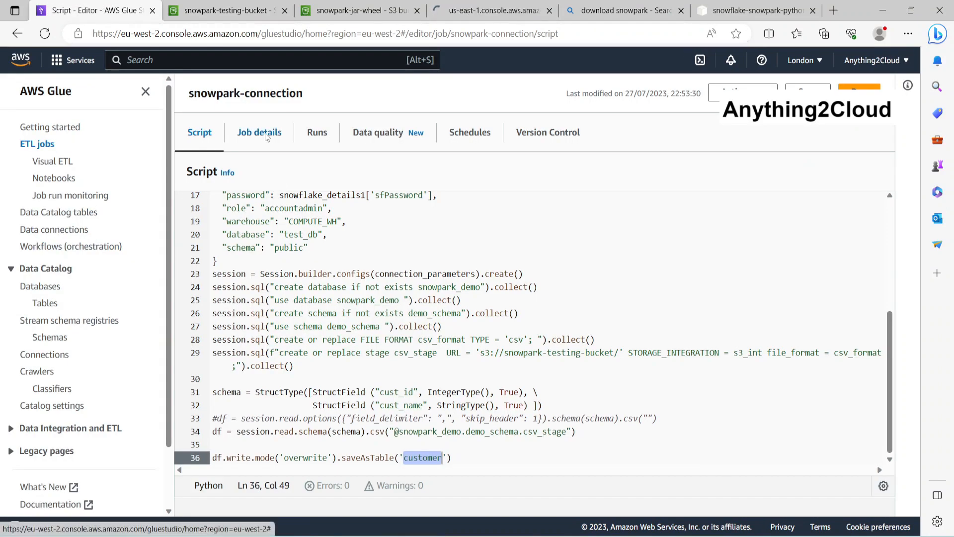
pyautogui.click(258, 132)
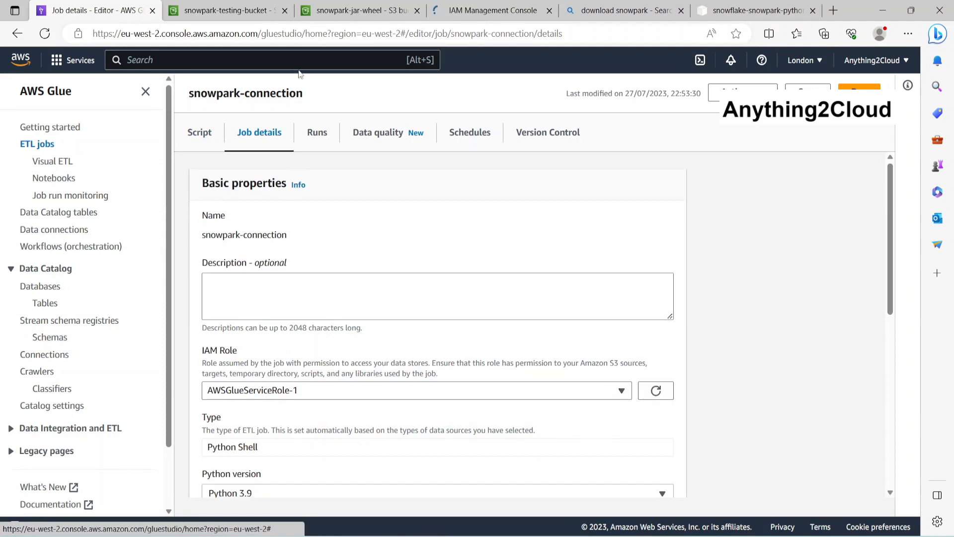
pyautogui.click(493, 11)
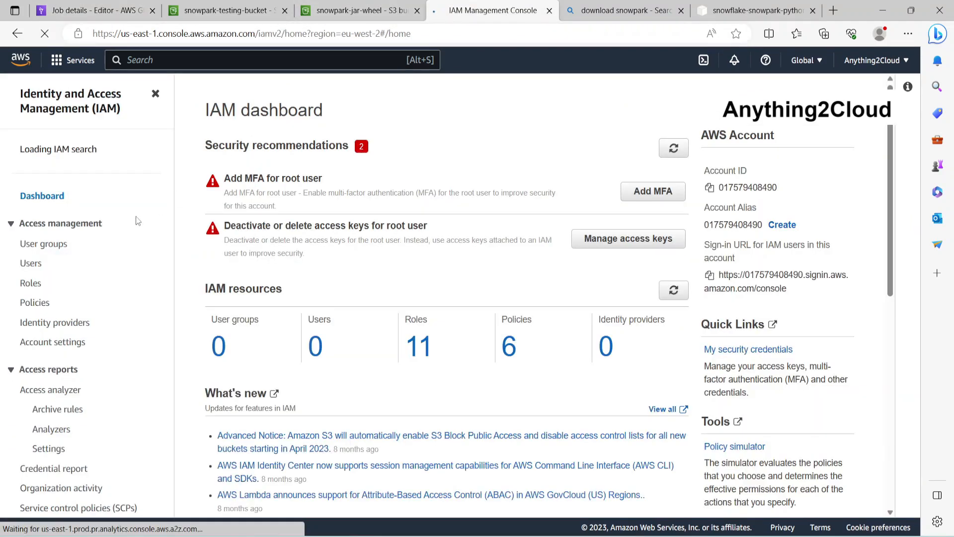
# Open the AWSGlueServiceRole-1 role and view AmazonS3FullAccess, AWSGlueServiceRole and SecretsManagerReadWrite policies
pyautogui.click(30, 288)
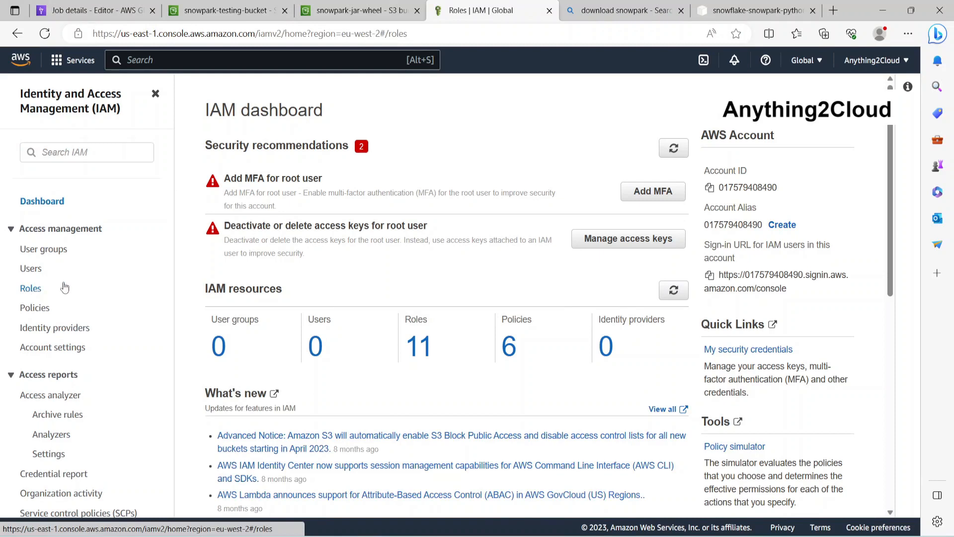
pyautogui.click(31, 288)
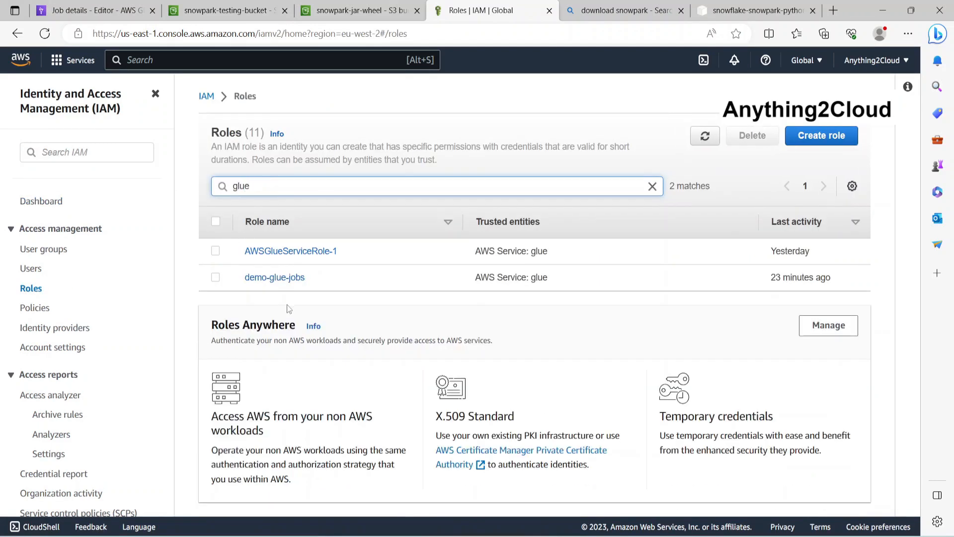
pyautogui.click(290, 250)
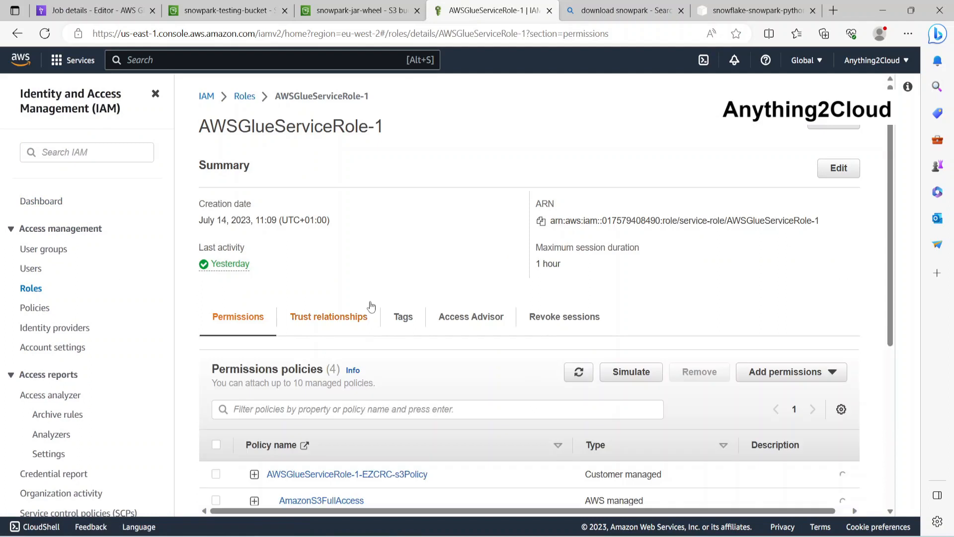
pyautogui.scroll(-3)
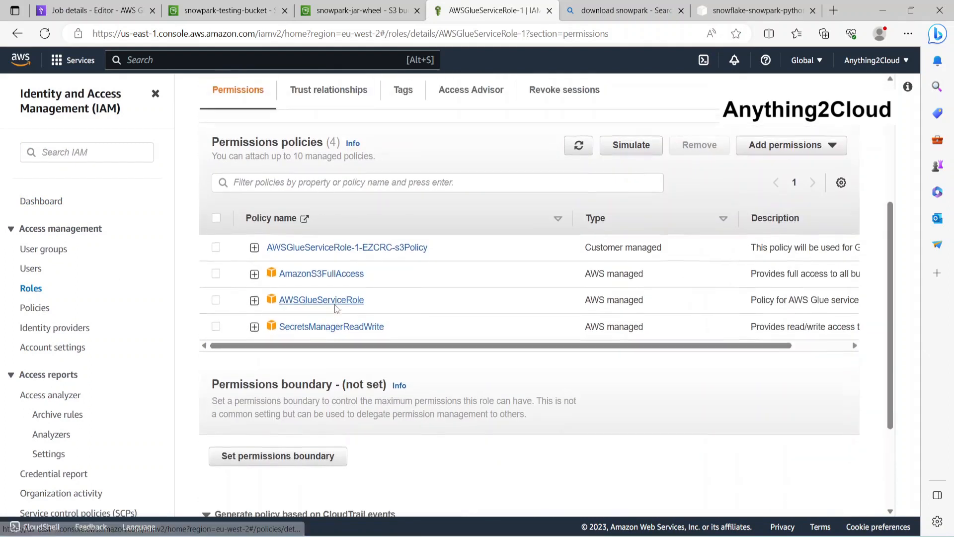
pyautogui.scroll(-3)
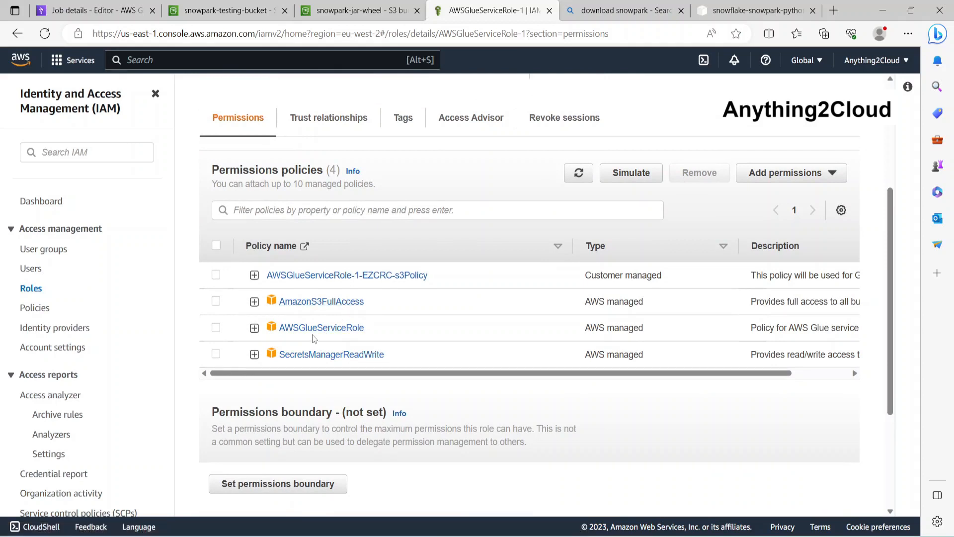
pyautogui.moveTo(348, 348)
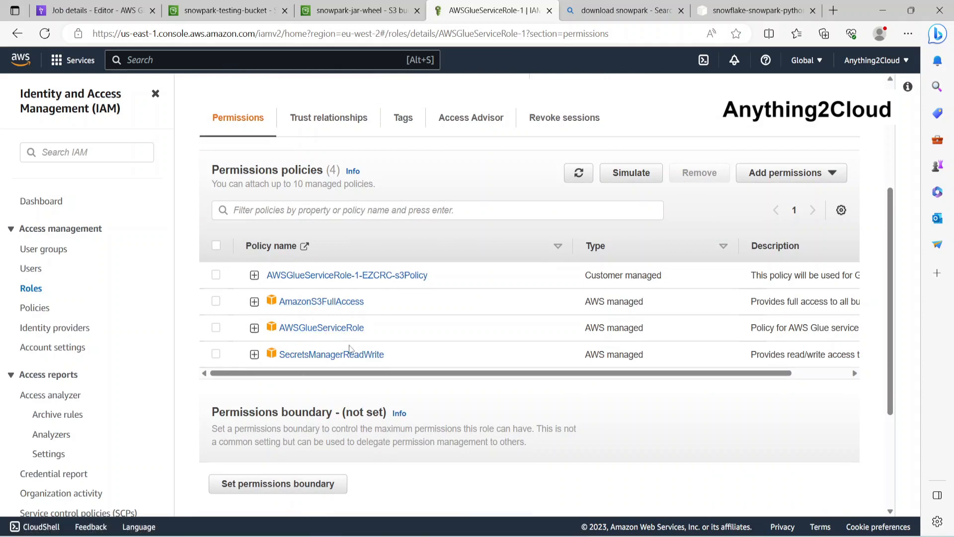
pyautogui.moveTo(321, 327)
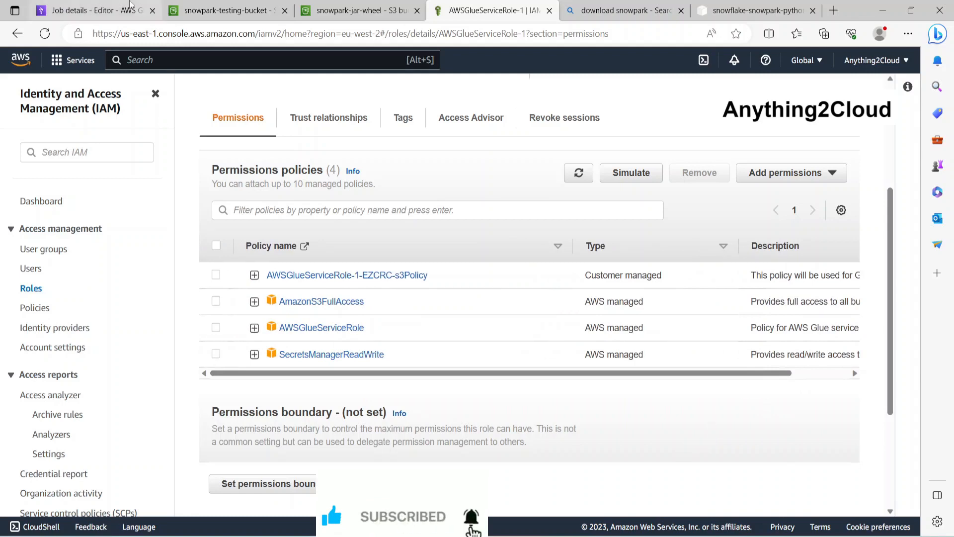
# Back on the snowpark-connection job, launch a new run and dismiss the job-started banner
pyautogui.click(91, 11)
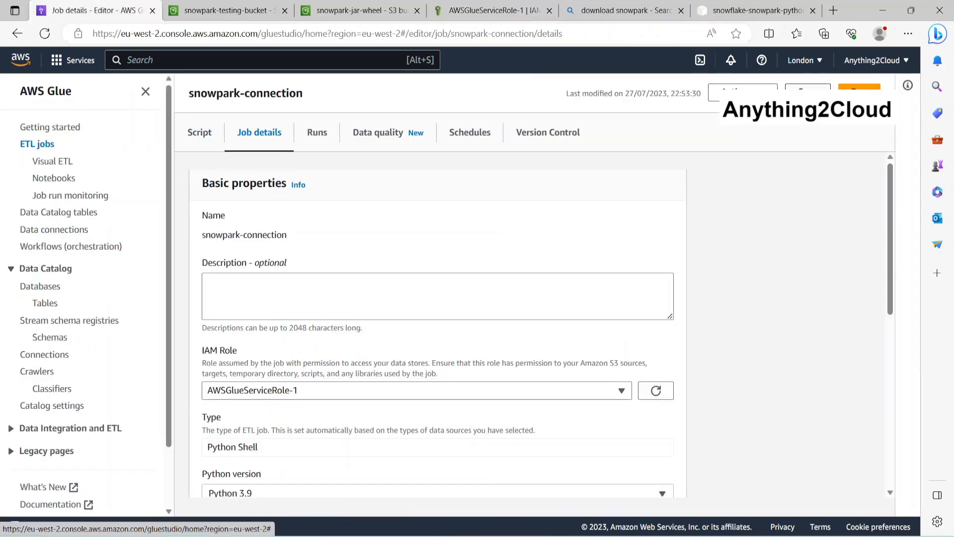
pyautogui.click(858, 91)
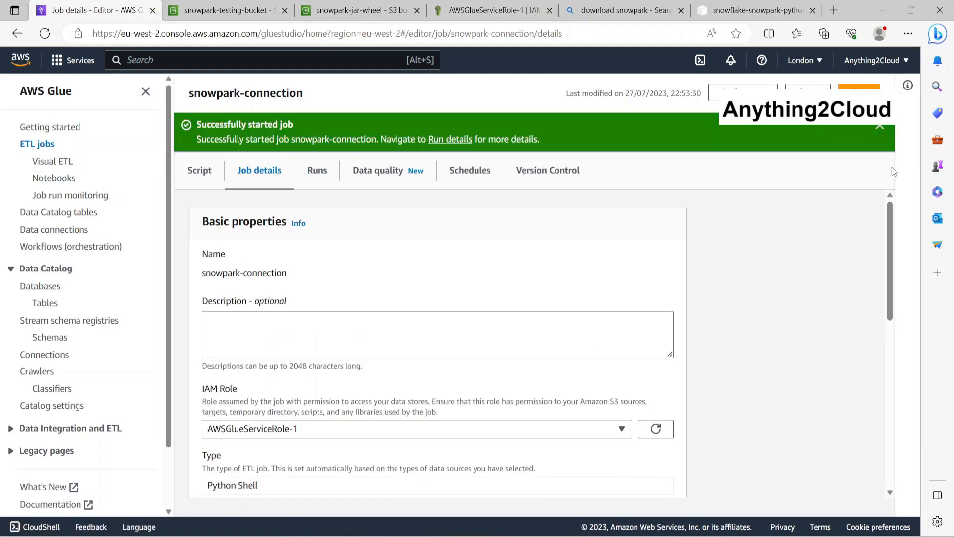
pyautogui.click(879, 126)
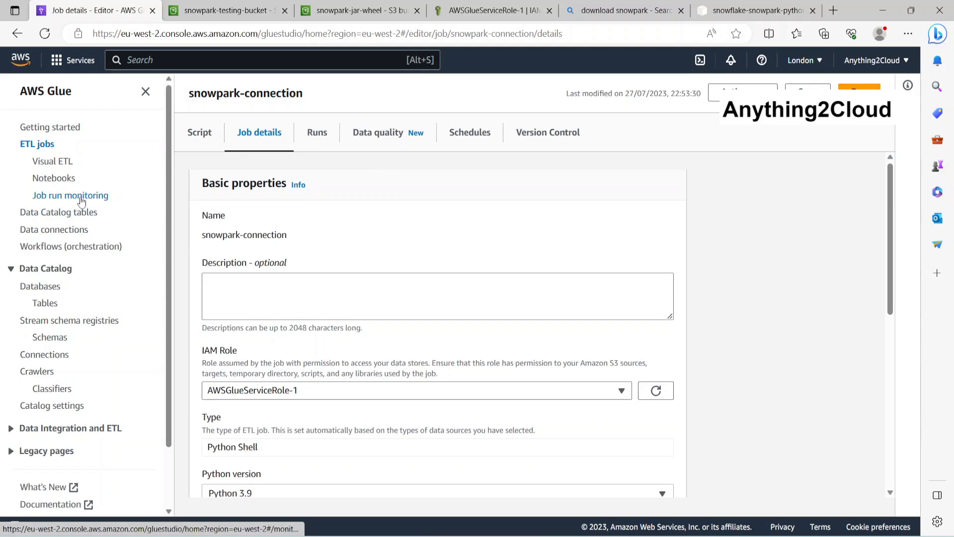
# Open the latest snowpark-connection run in Job run monitoring and refresh until it reports Succeeded in 32 seconds
pyautogui.click(71, 194)
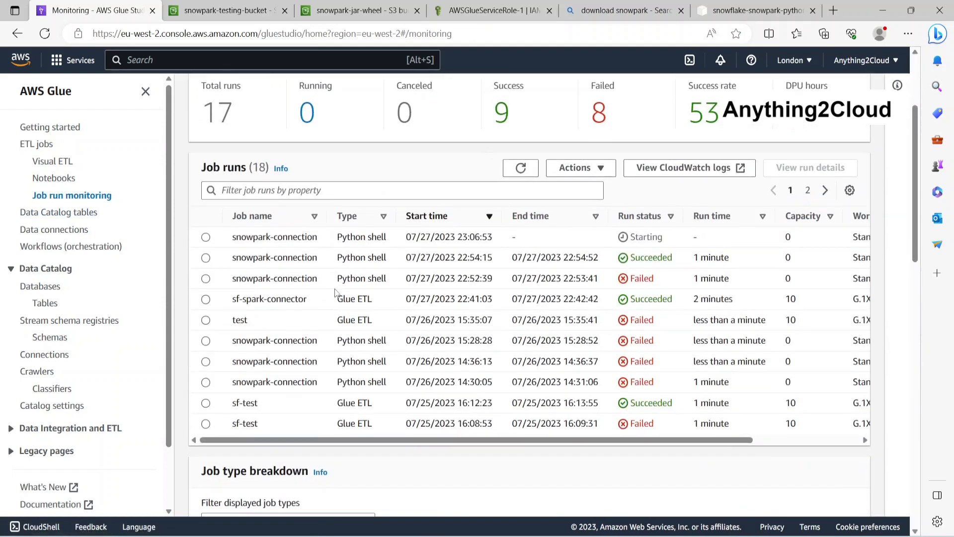
pyautogui.click(206, 236)
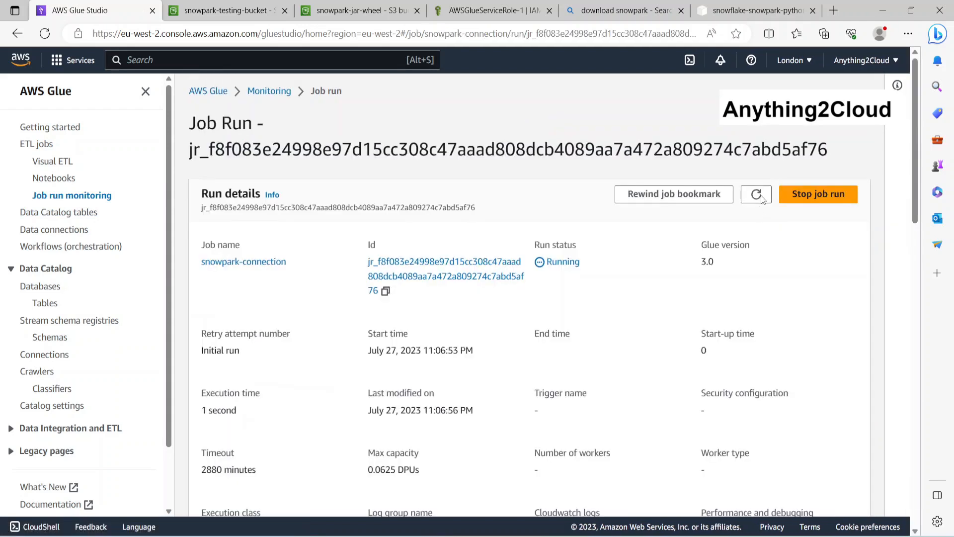
pyautogui.click(755, 194)
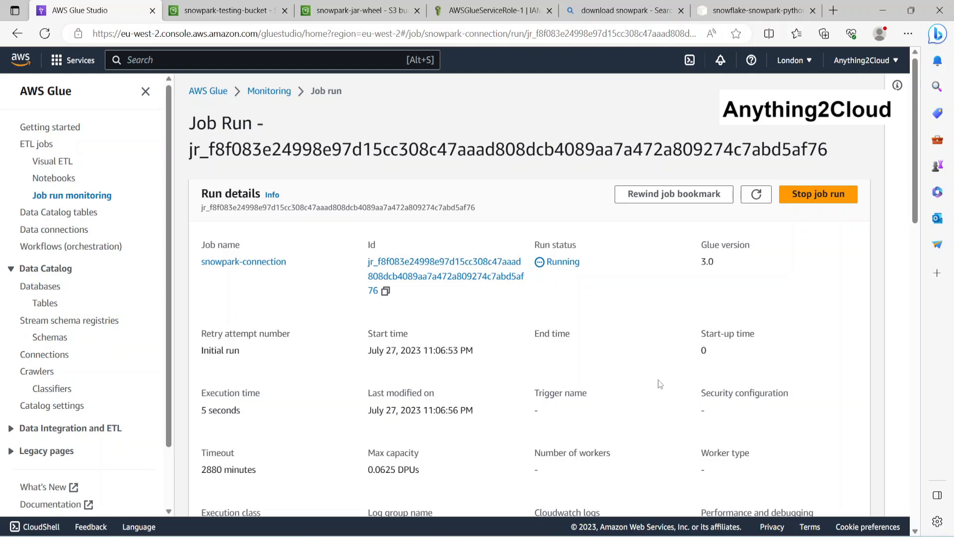
pyautogui.click(755, 193)
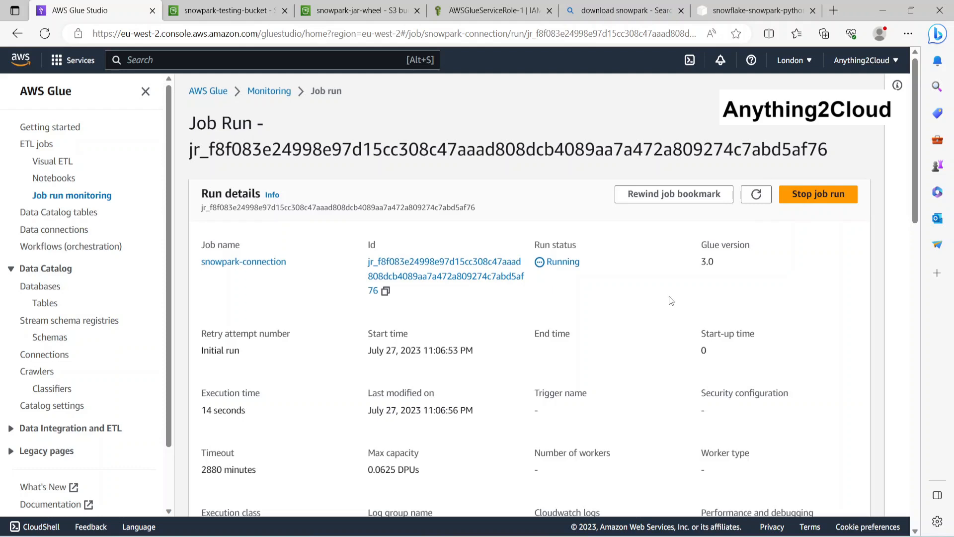
pyautogui.moveTo(657, 309)
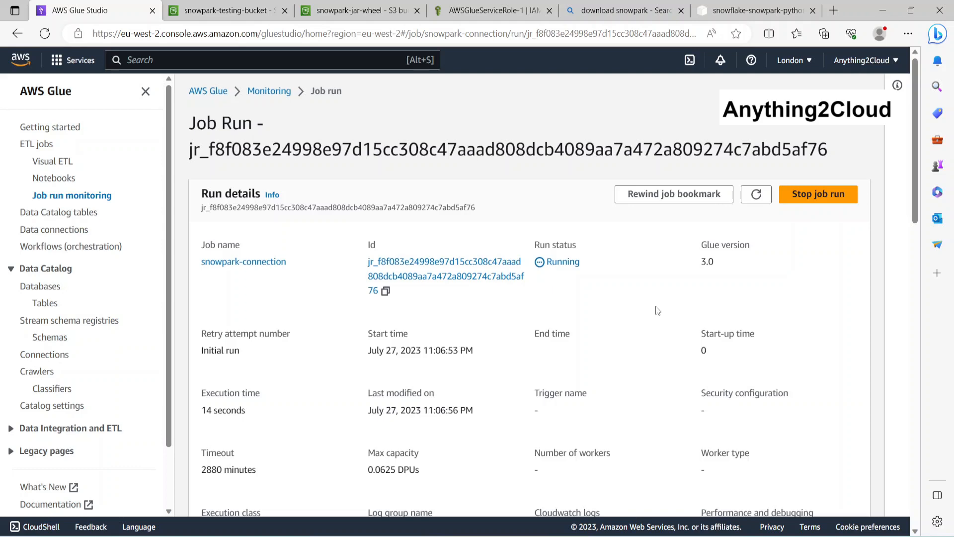
pyautogui.click(756, 195)
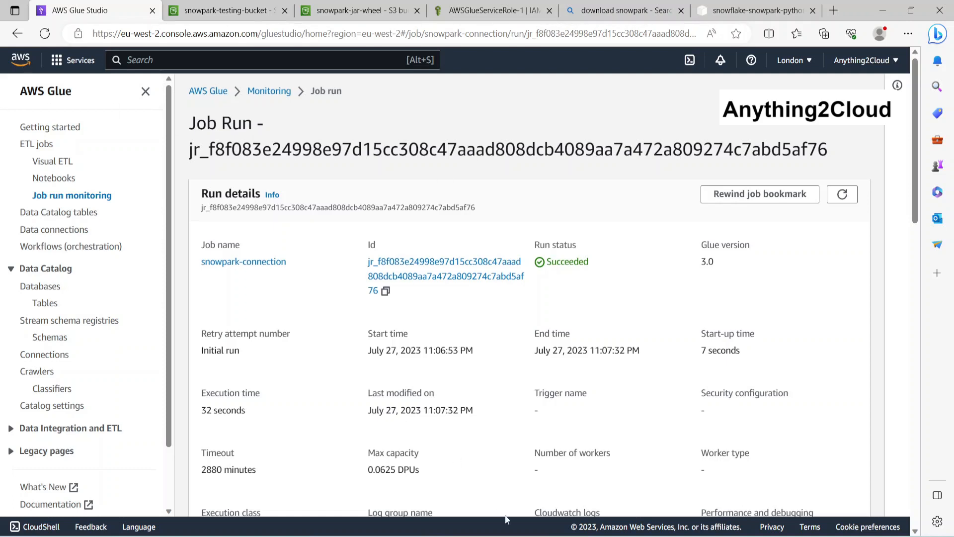
# In the Snowflake worksheet, refresh the database object browser so the new CUSTOMER table appears
pyautogui.click(103, 10)
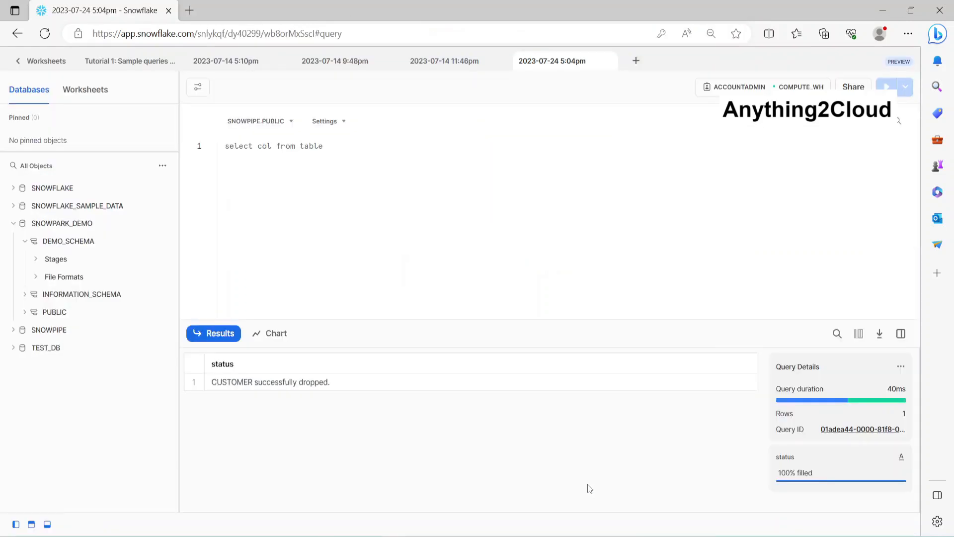
pyautogui.click(162, 166)
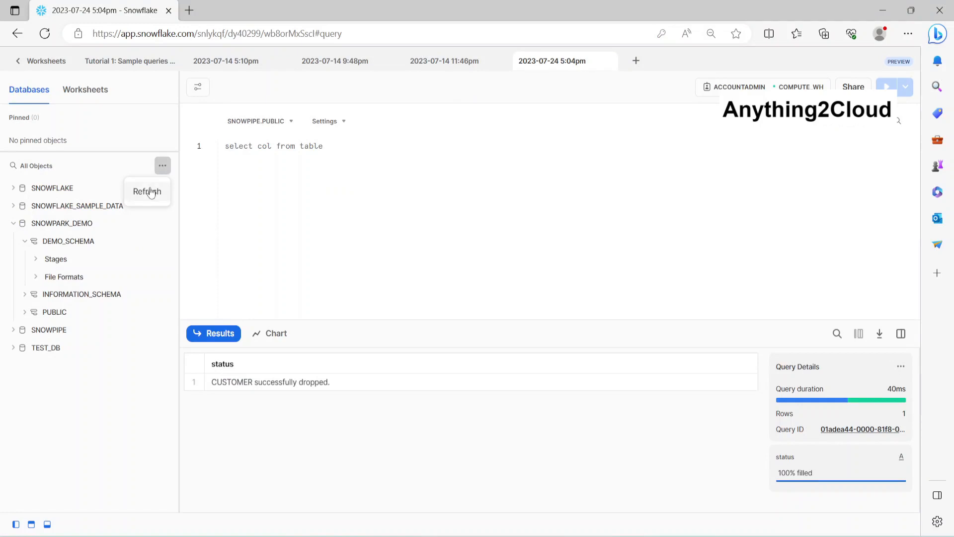
pyautogui.click(146, 191)
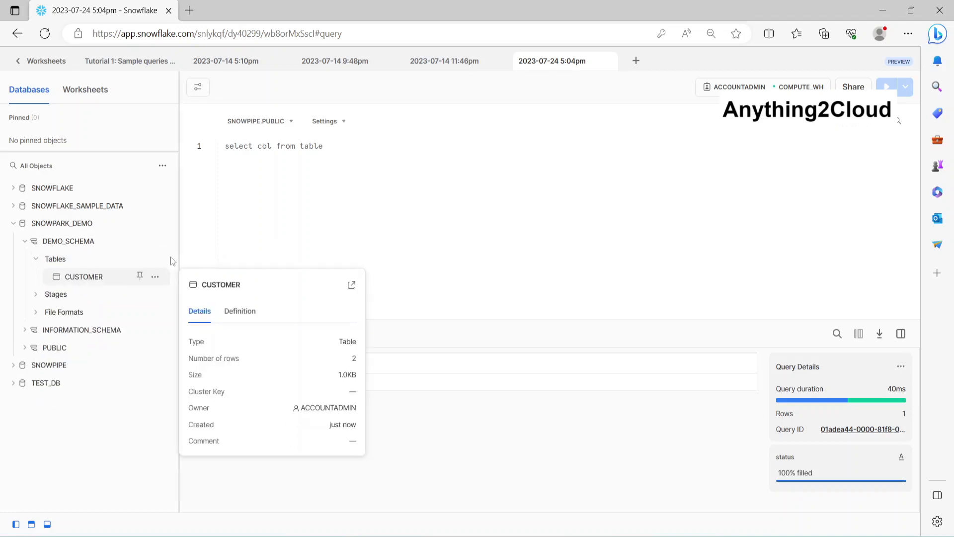
# Run 'select * from' on SNOWPARK_DEMO.DEMO_SCHEMA.CUSTOMER, see rows Peter and Sam, then return to Glue
pyautogui.write('s')
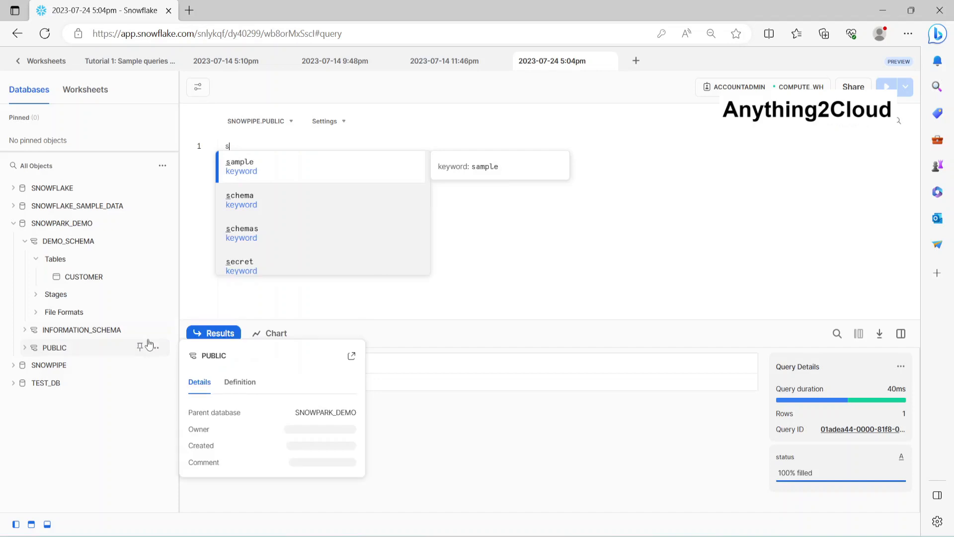
pyautogui.write('elect')
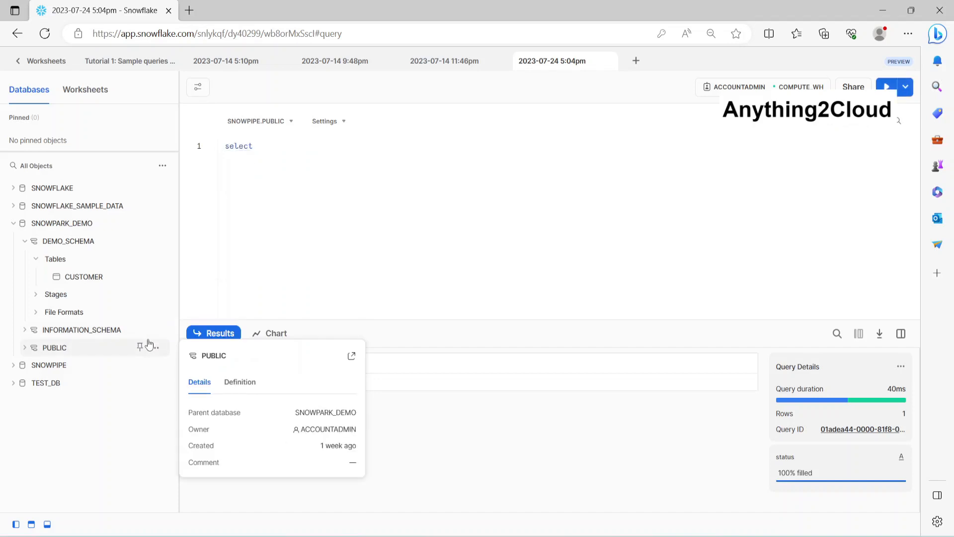
pyautogui.write('* from')
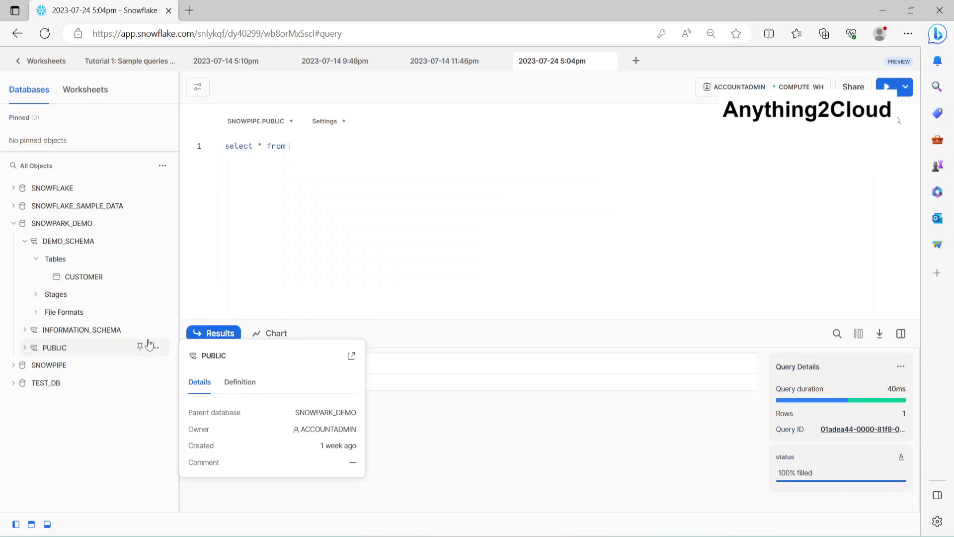
pyautogui.rightClick(83, 276)
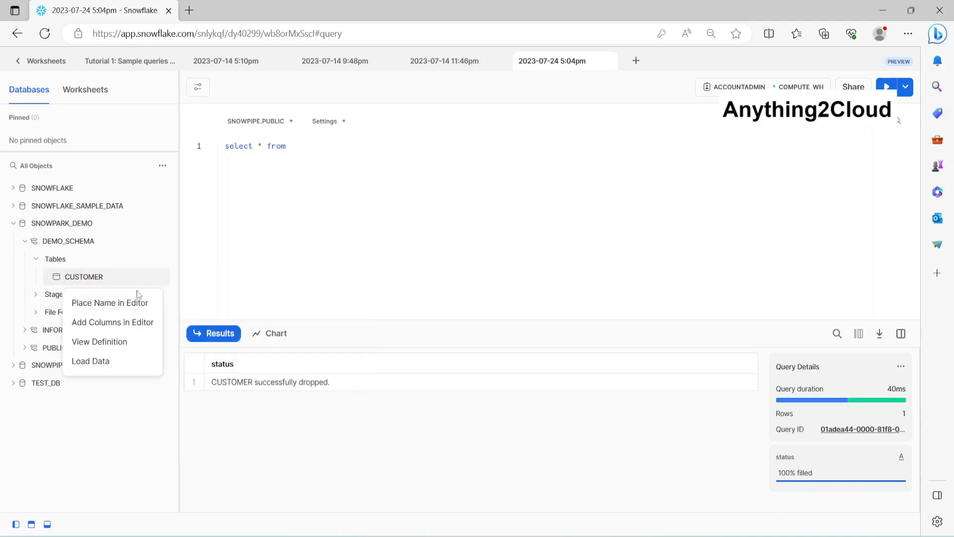
pyautogui.click(109, 303)
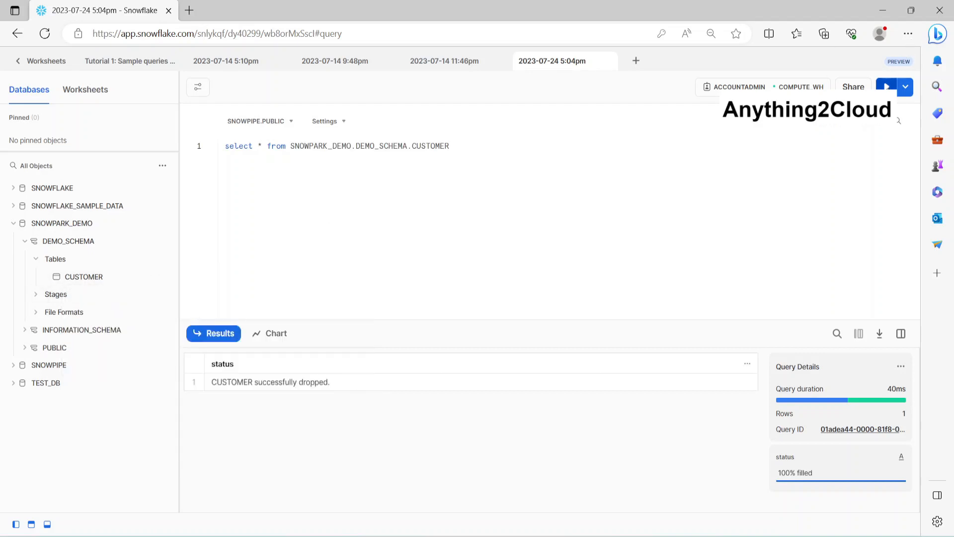
pyautogui.click(886, 87)
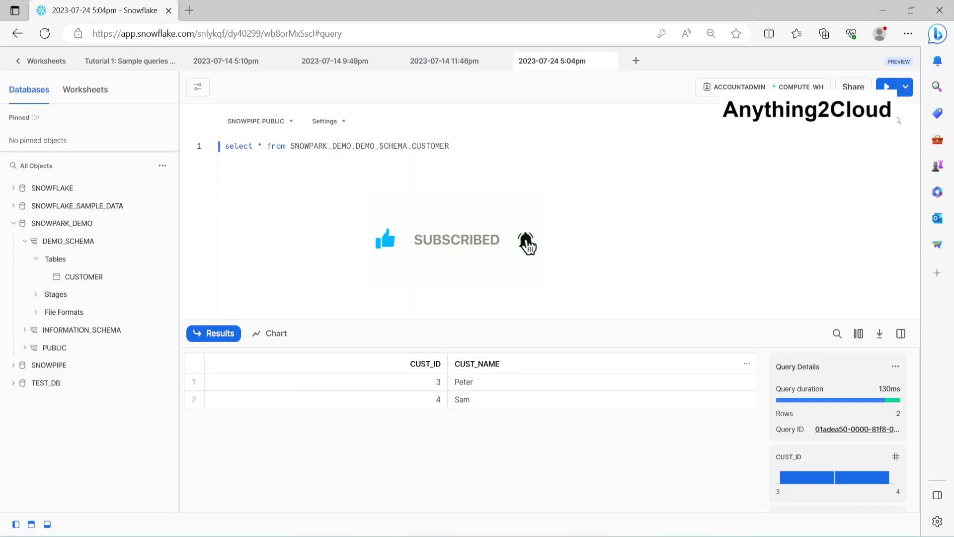
pyautogui.click(95, 10)
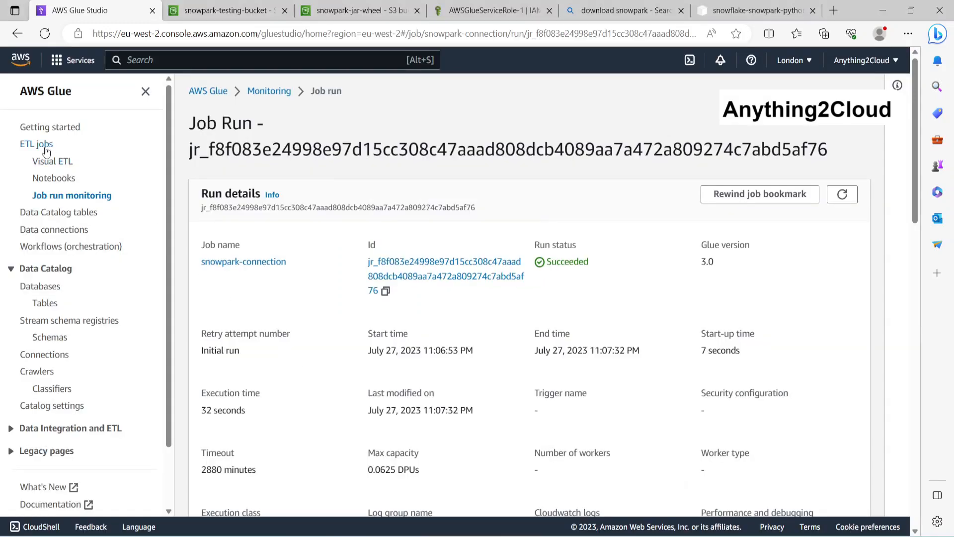